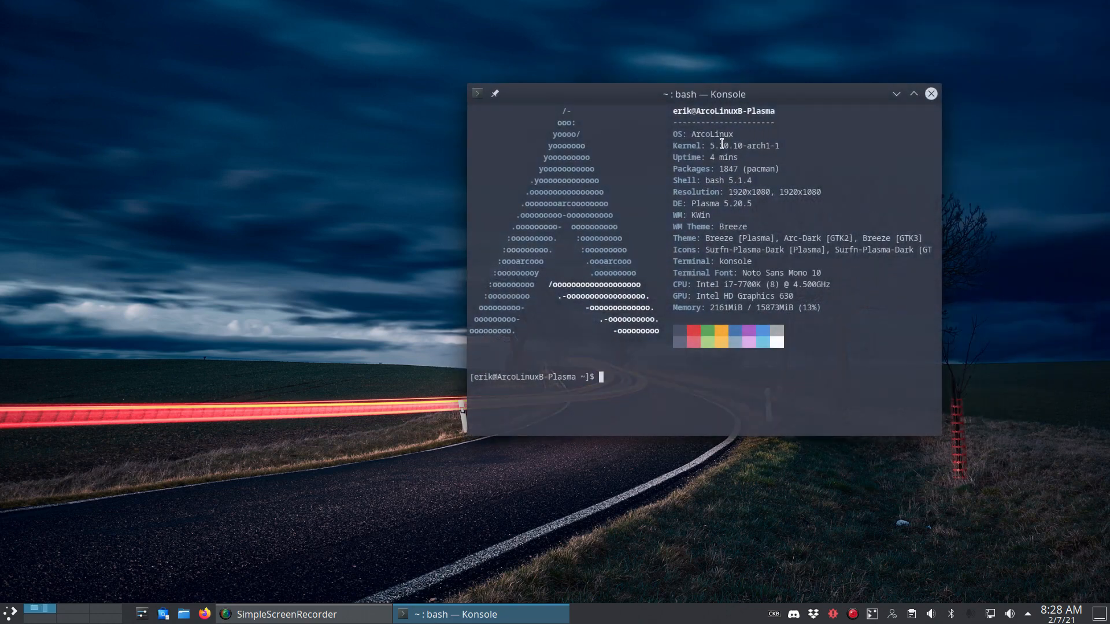
pyautogui.moveTo(722, 156)
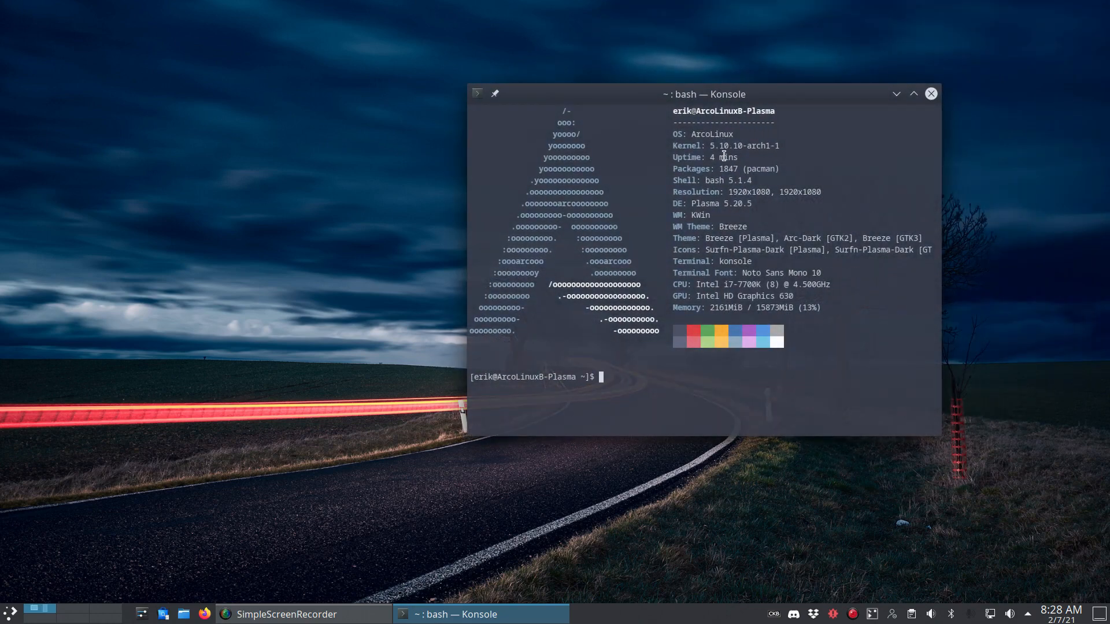
# Step: Enter 'last -' at the prompt, building the login-history command without running it
pyautogui.write('la')
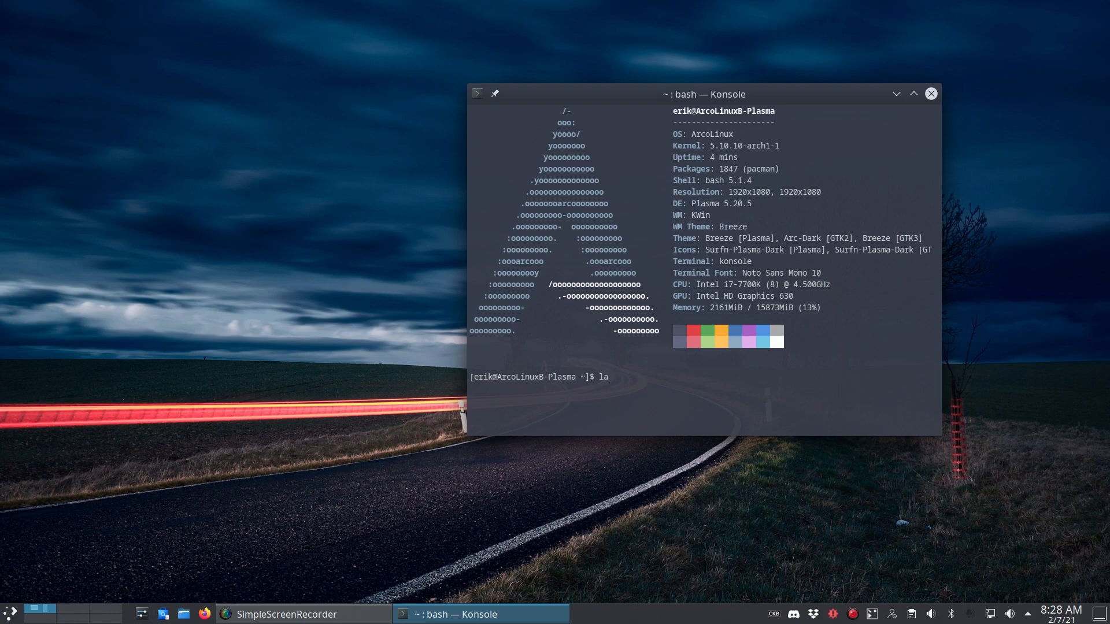
pyautogui.write('st -')
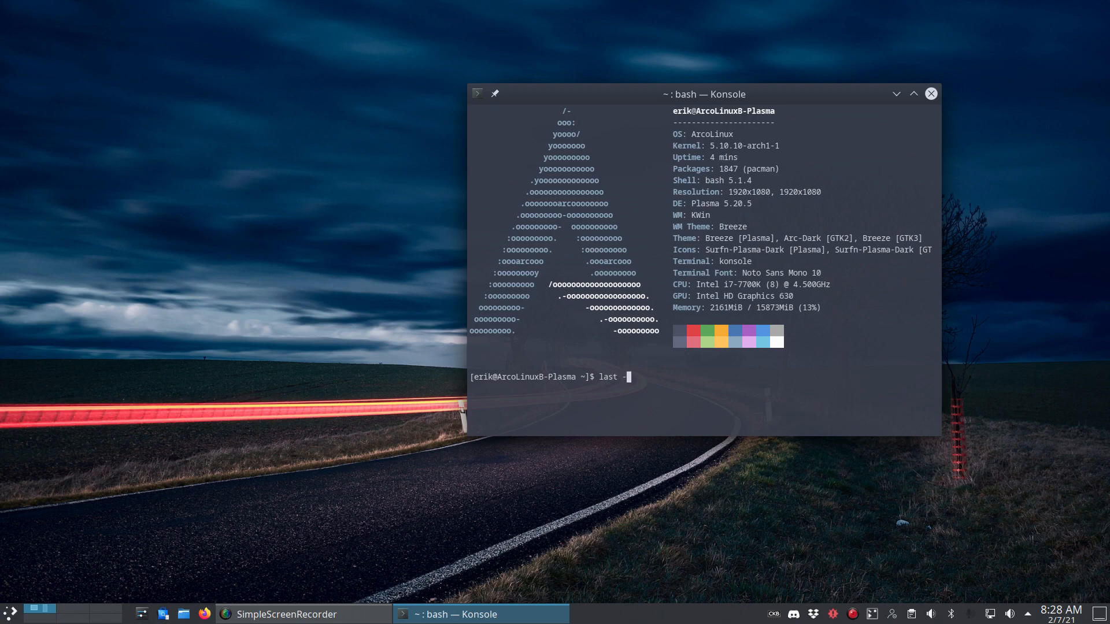
# Step: Run the login history command and select the earliest recorded boot date, November 7, 2018
pyautogui.press('Return')
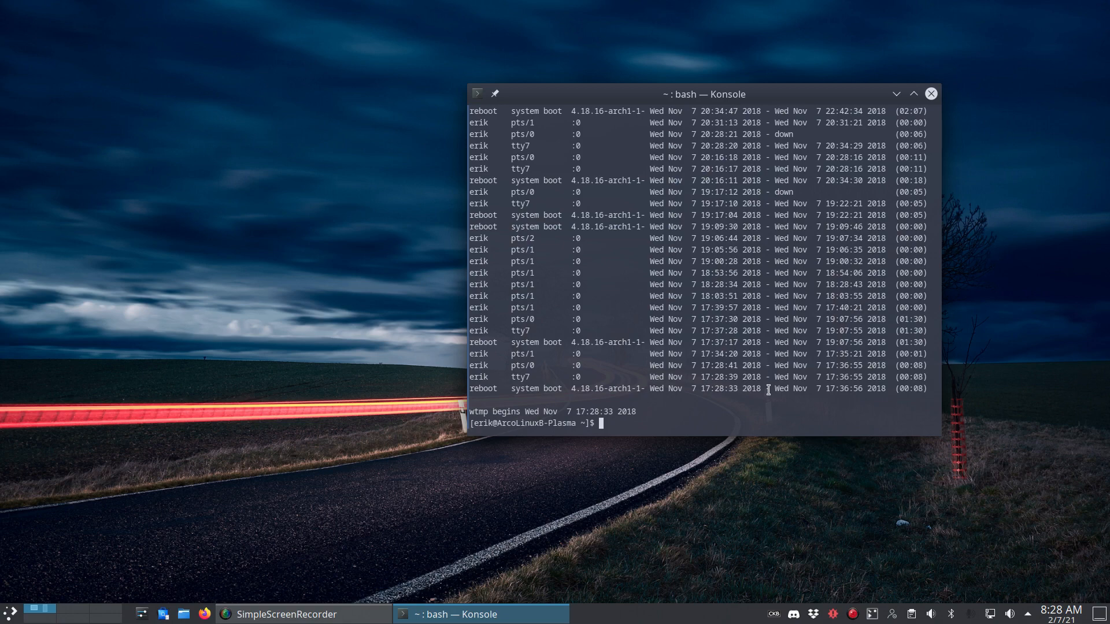
pyautogui.doubleClick(714, 388)
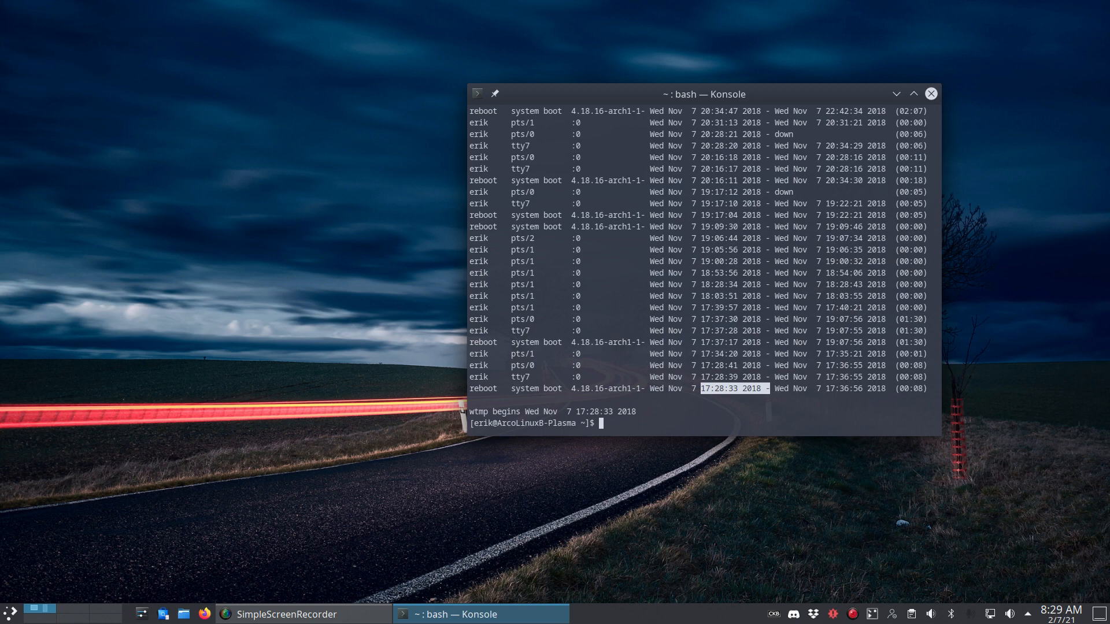
pyautogui.moveTo(831, 331)
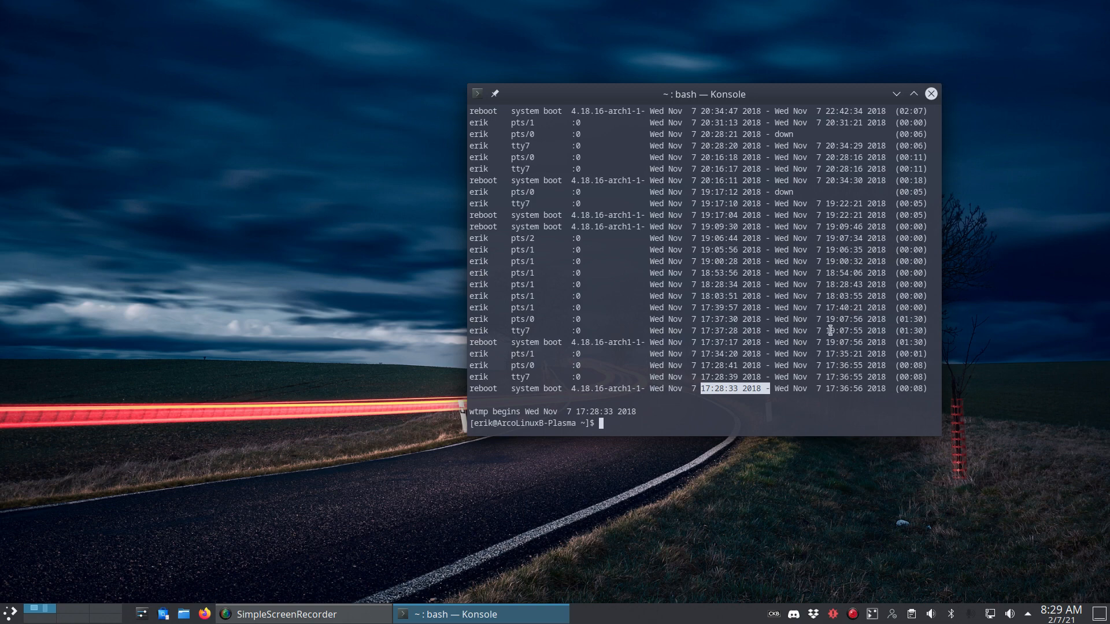
pyautogui.moveTo(834, 103)
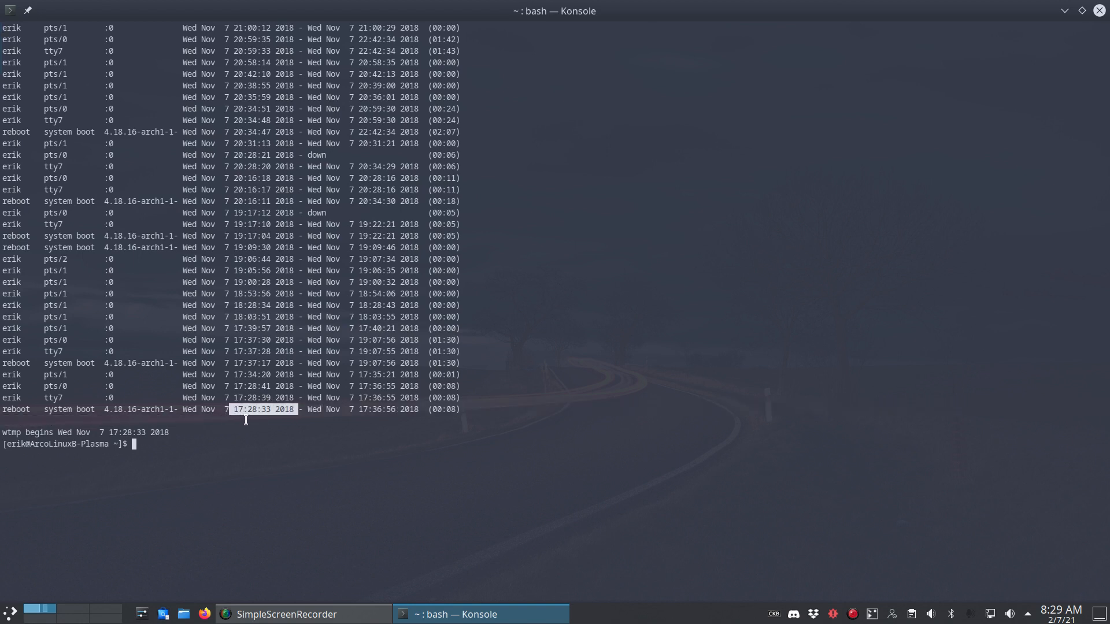
pyautogui.moveTo(196, 414)
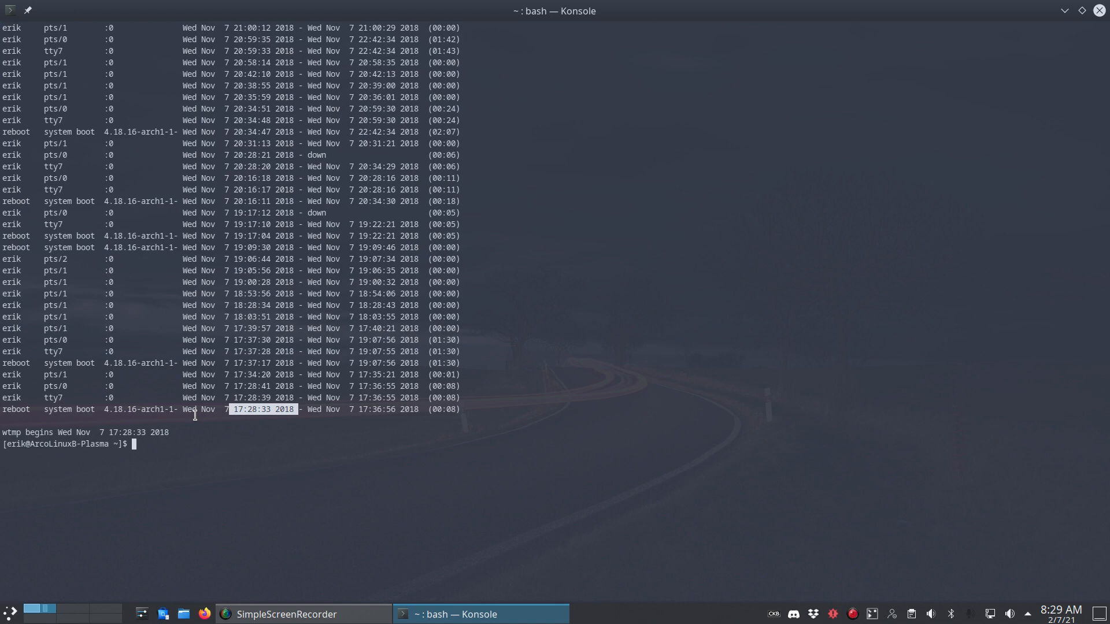
# Step: Scroll the login history back to the top where the newest, still-logged-in sessions appear
pyautogui.scroll(3)
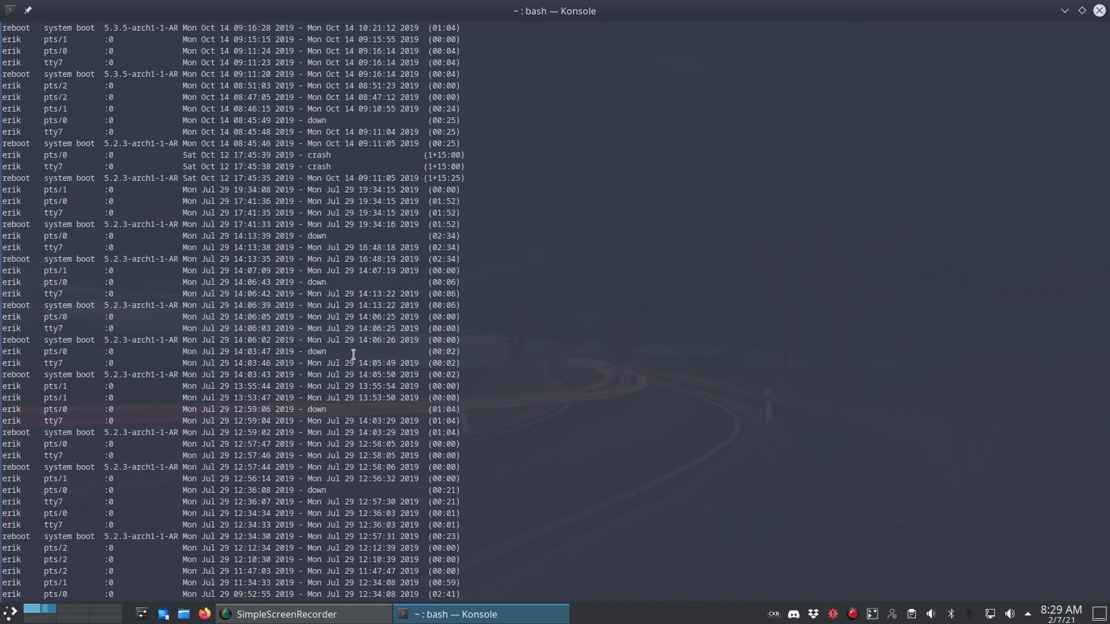
pyautogui.scroll(3)
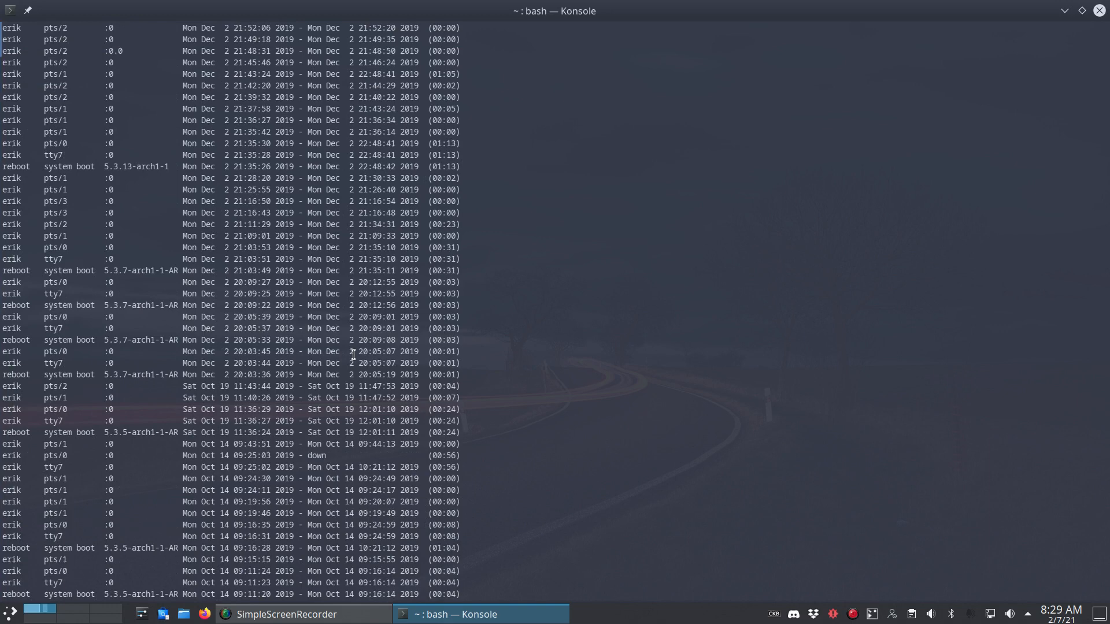
pyautogui.scroll(3)
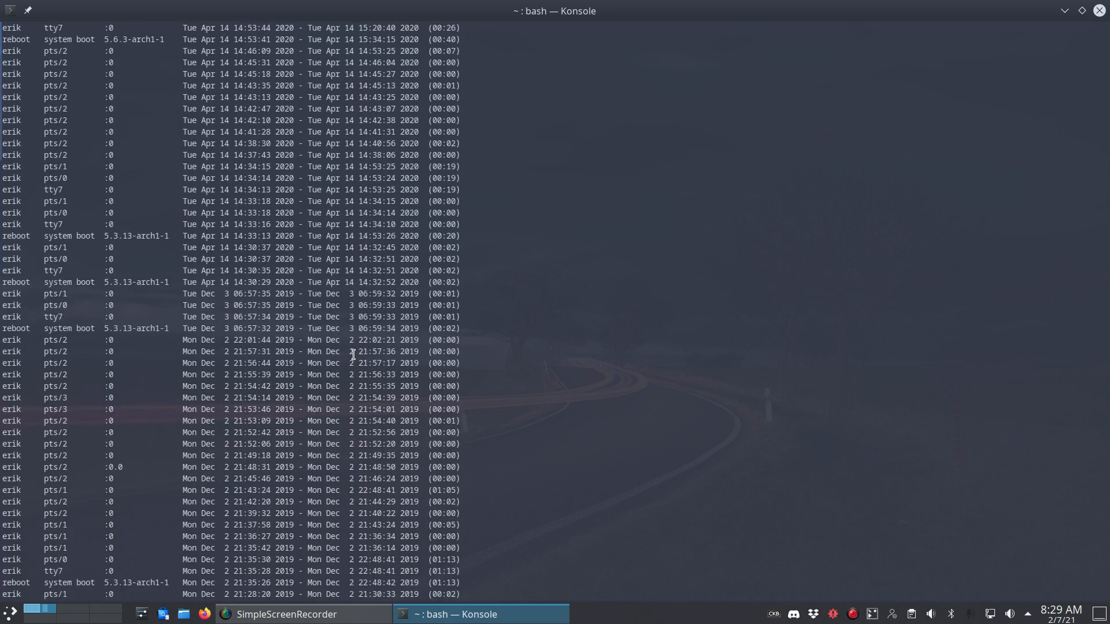
pyautogui.scroll(3)
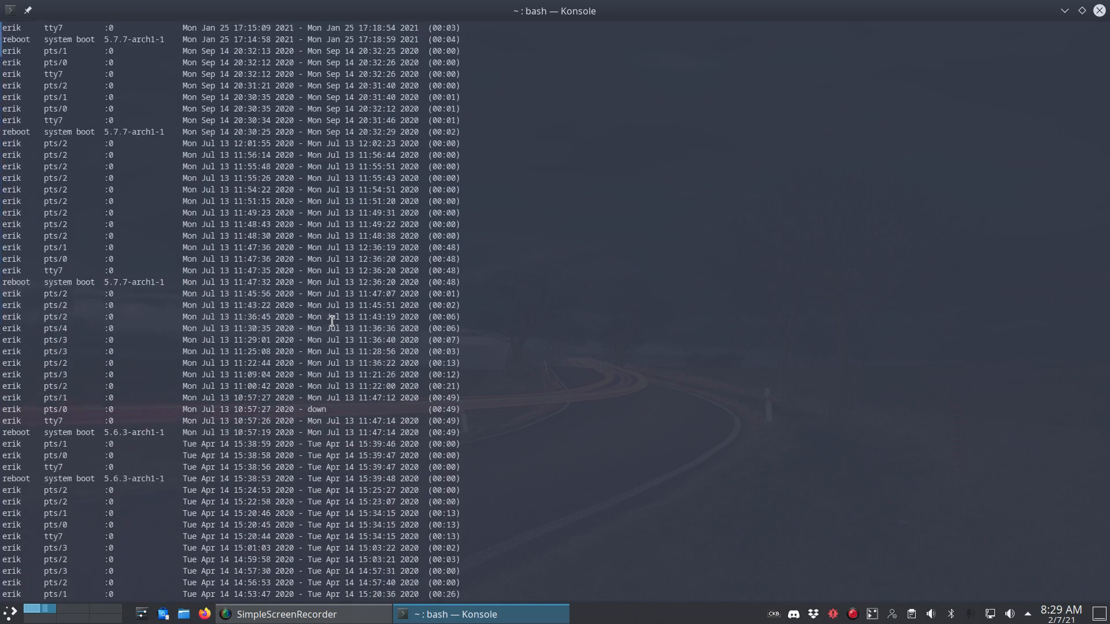
pyautogui.scroll(3)
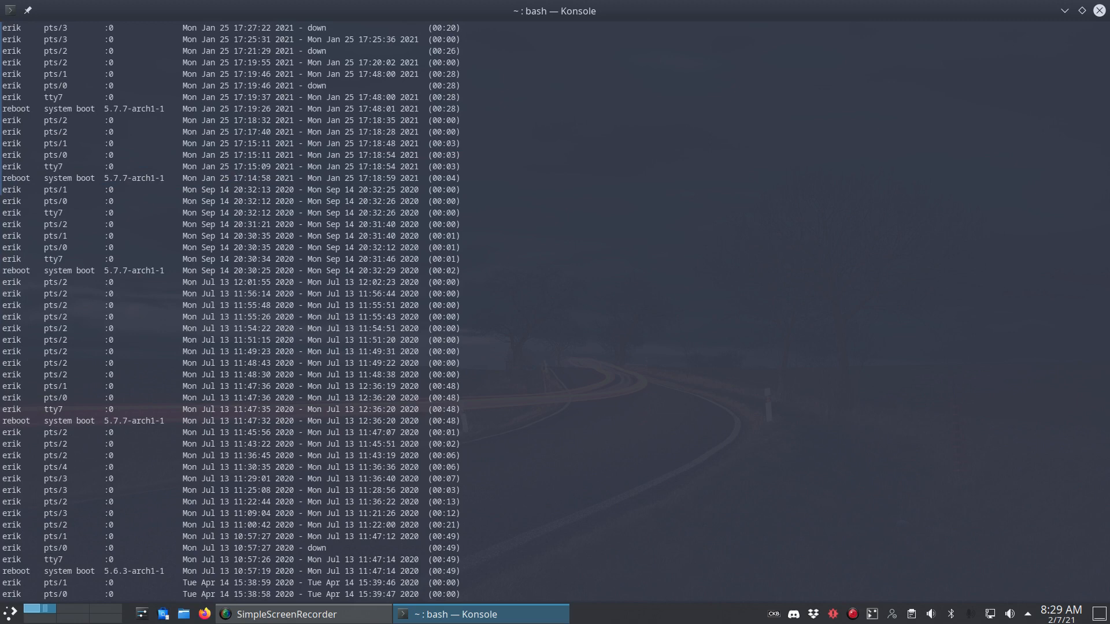
pyautogui.scroll(3)
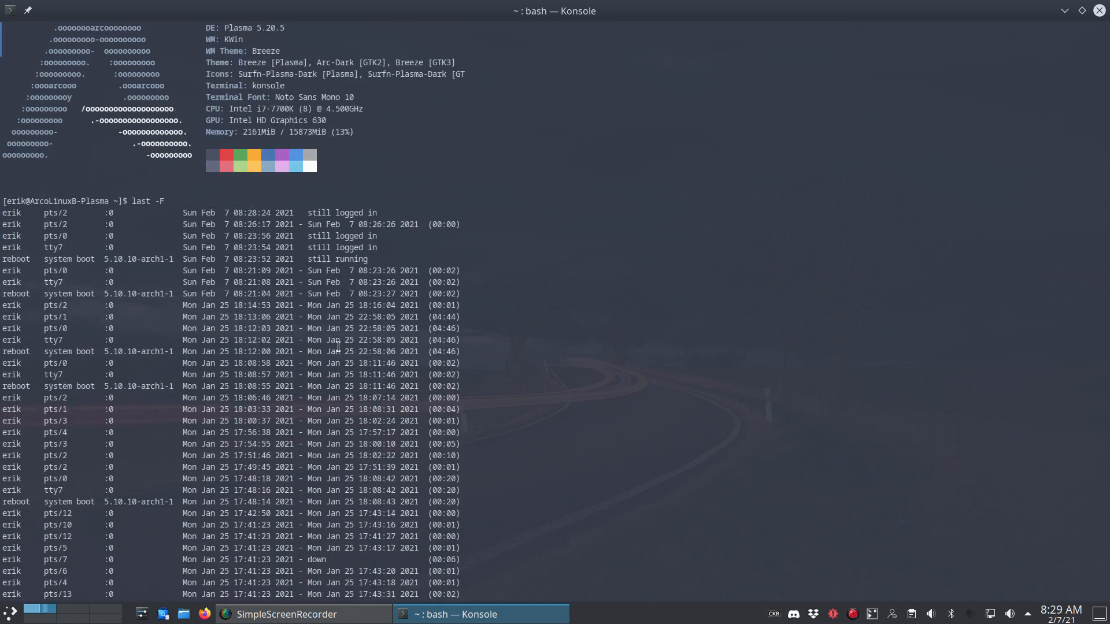
pyautogui.moveTo(336, 308)
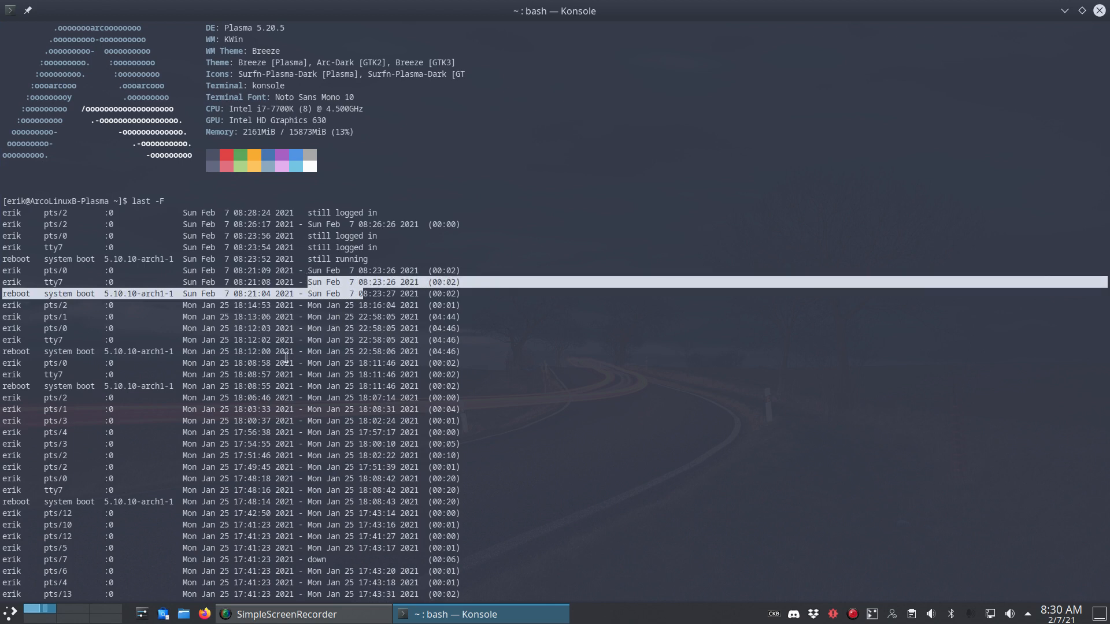
pyautogui.moveTo(450, 304)
pyautogui.write('sudo pacman')
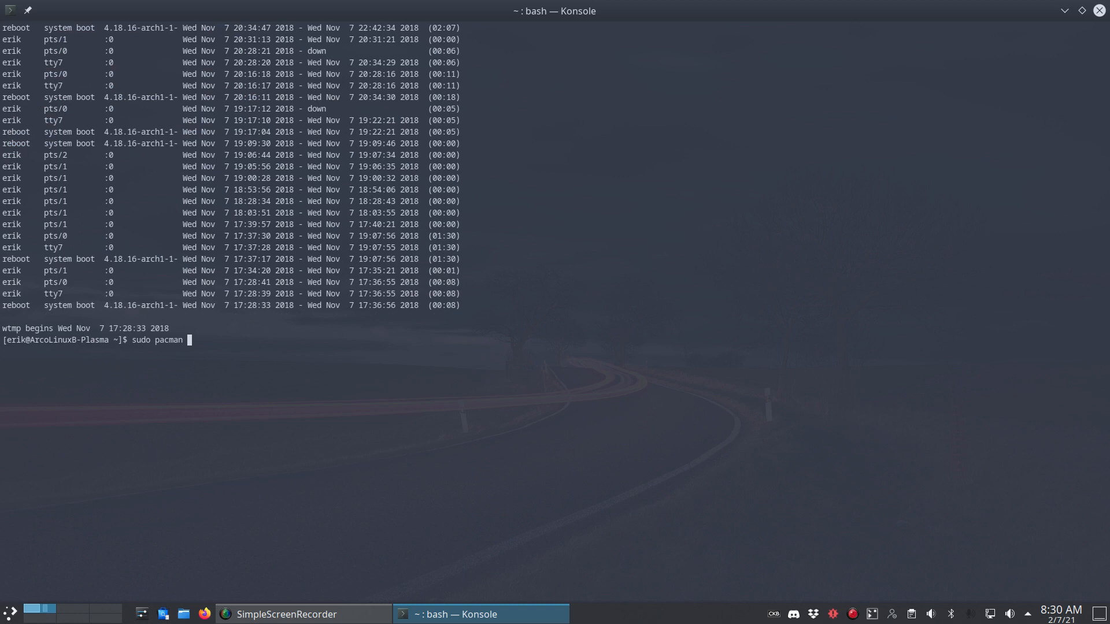
# Step: Launch the sudo pacman full system upgrade covering 393 packages
pyautogui.write('-')
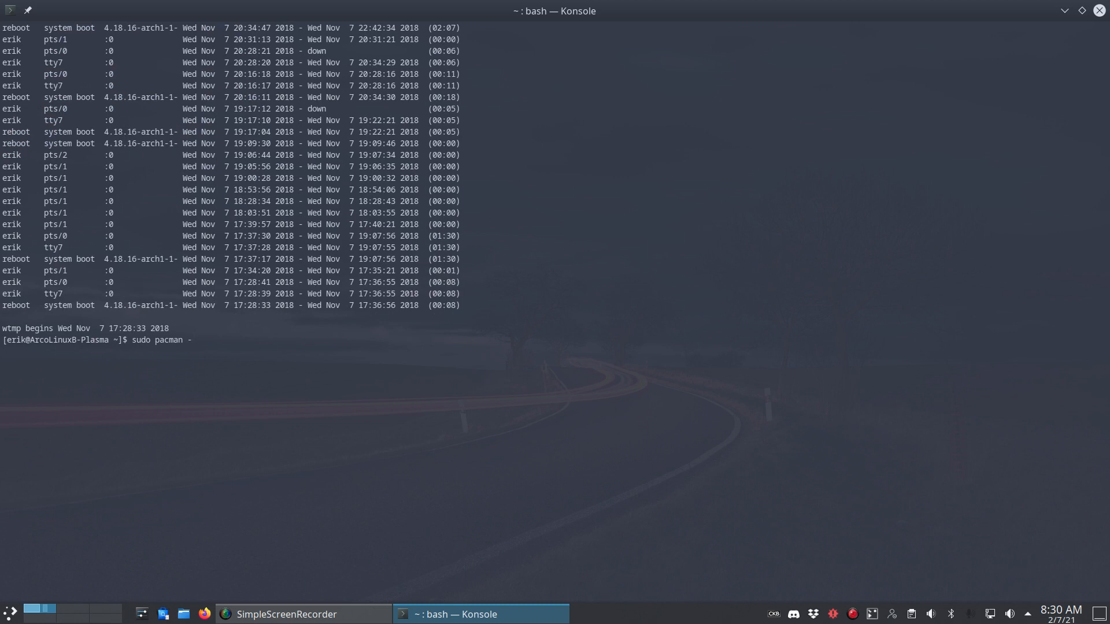
pyautogui.moveTo(193, 339)
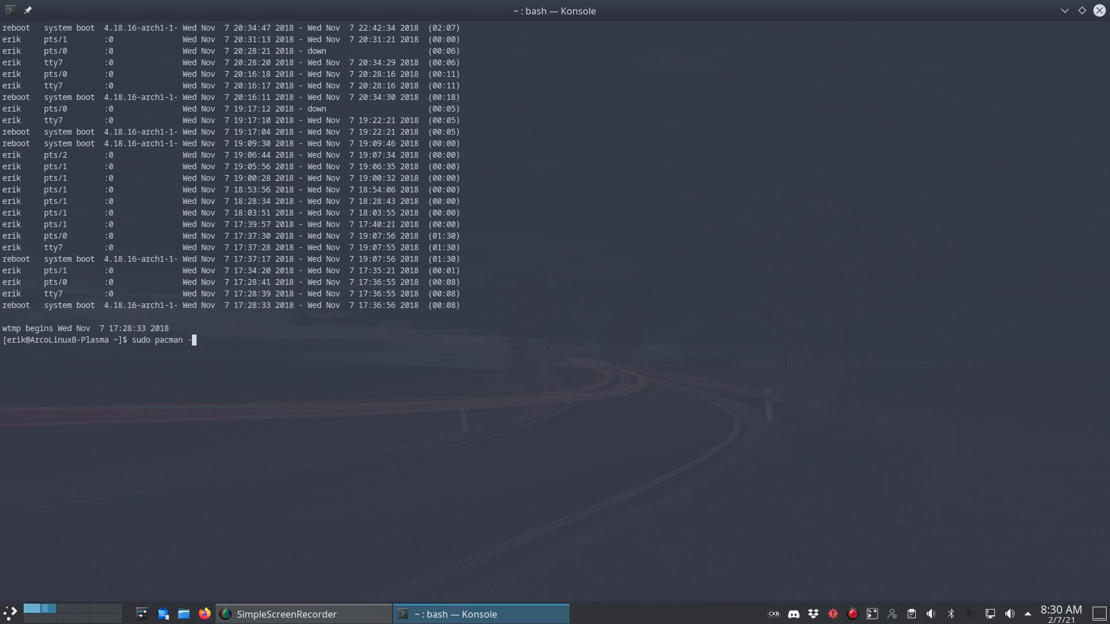
pyautogui.press('ctrl+c')
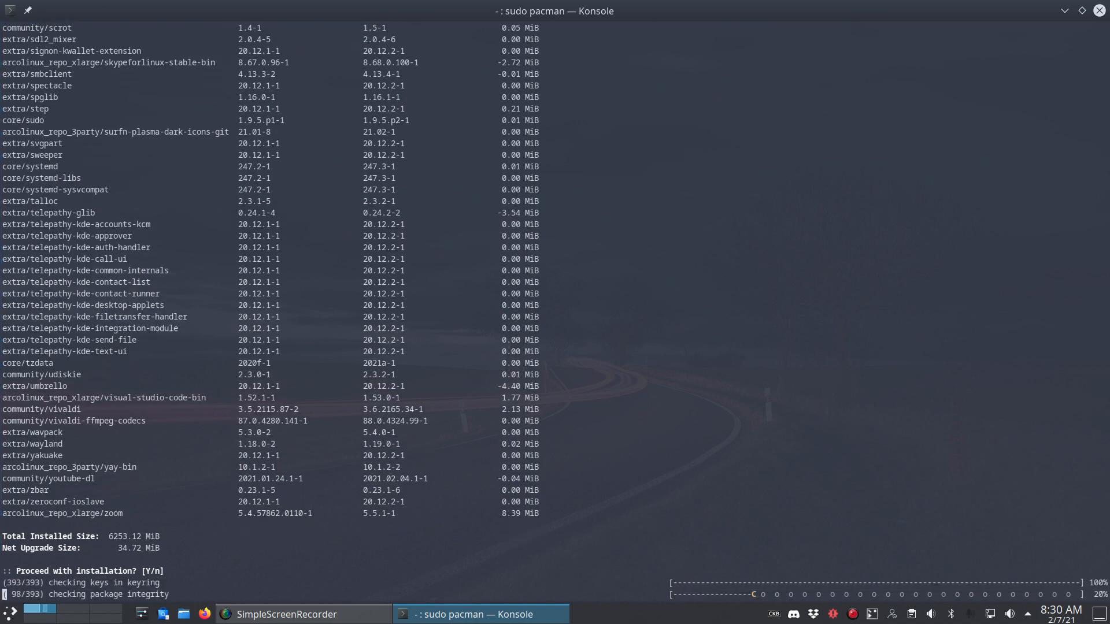
pyautogui.scroll(3)
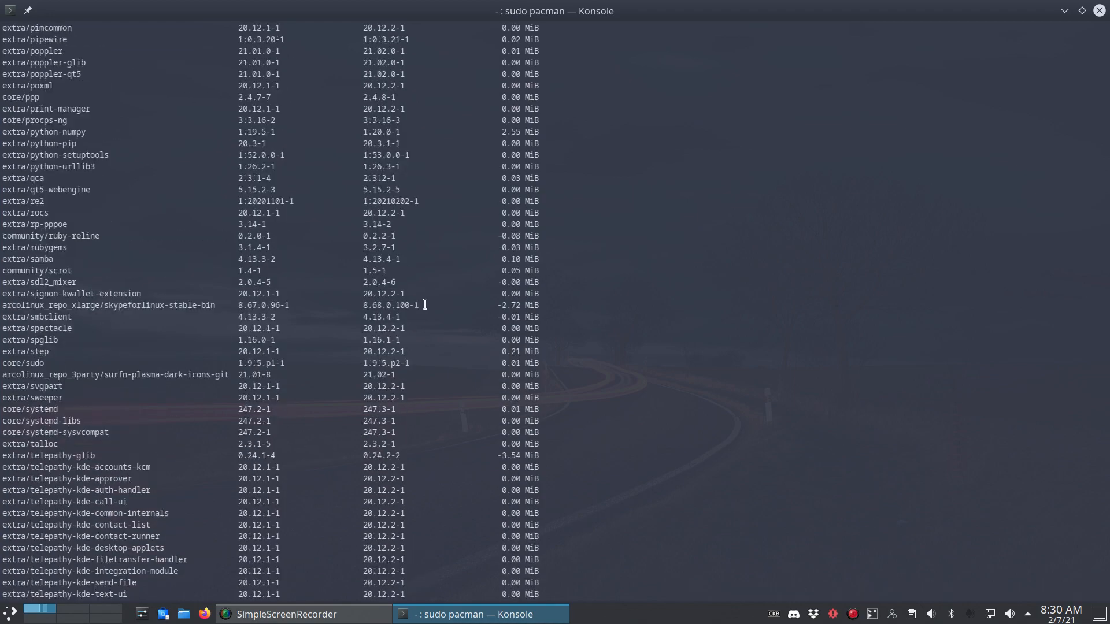
pyautogui.scroll(3)
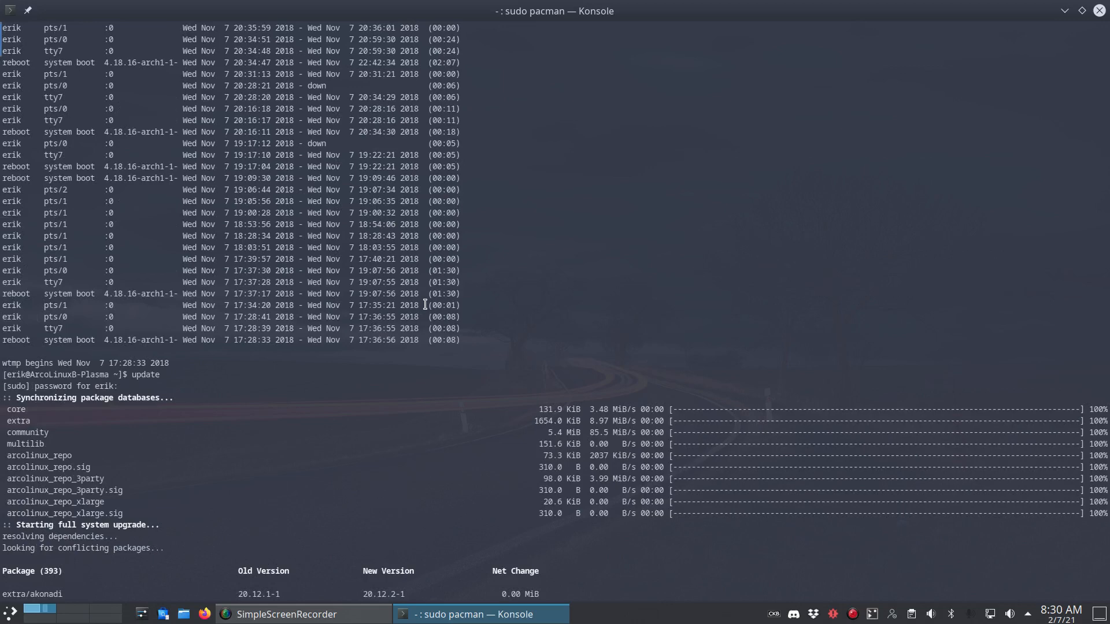
pyautogui.scroll(-3)
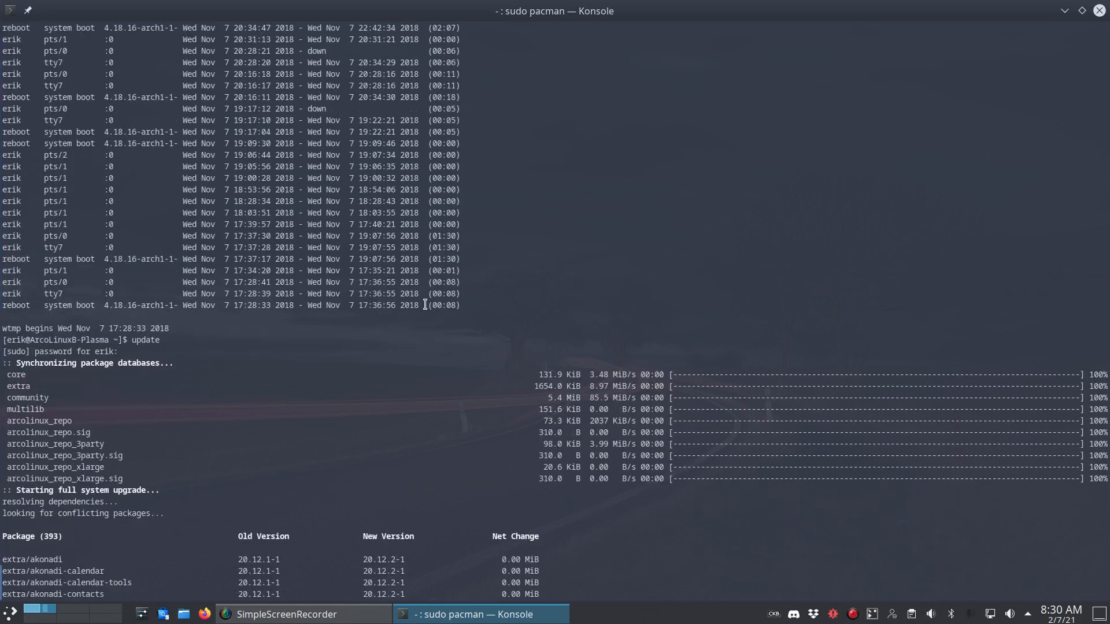
pyautogui.scroll(-3)
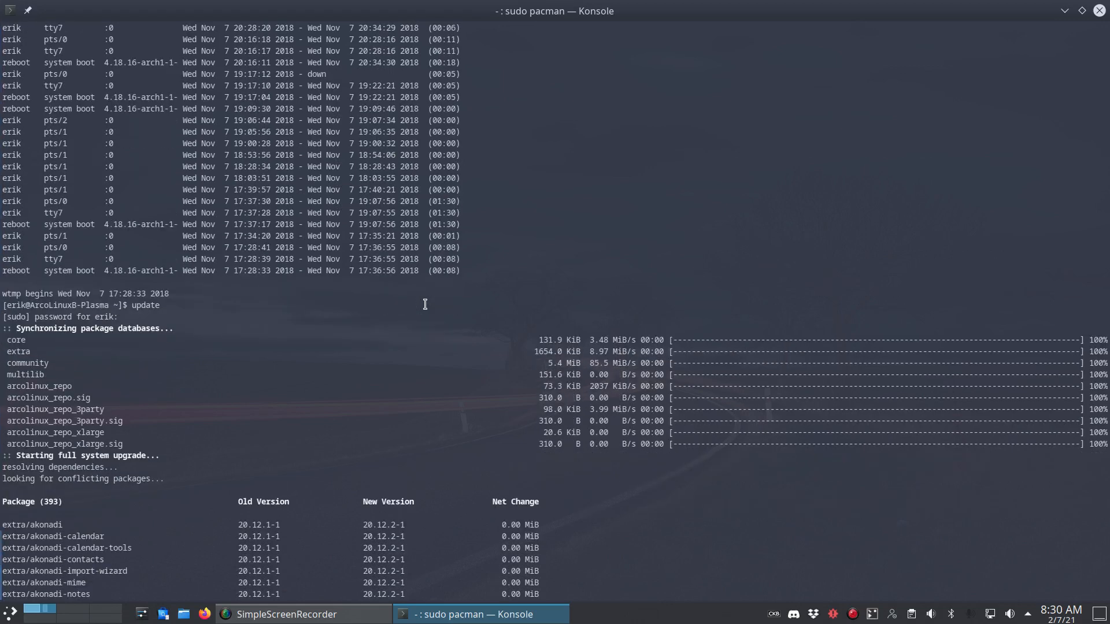
pyautogui.scroll(-3)
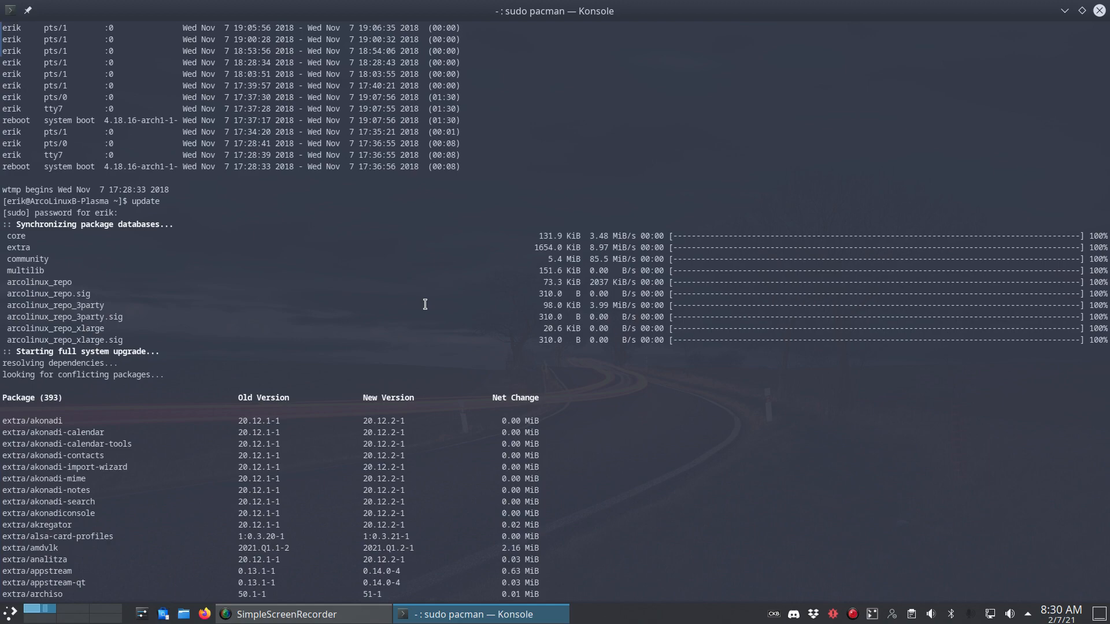
pyautogui.scroll(-3)
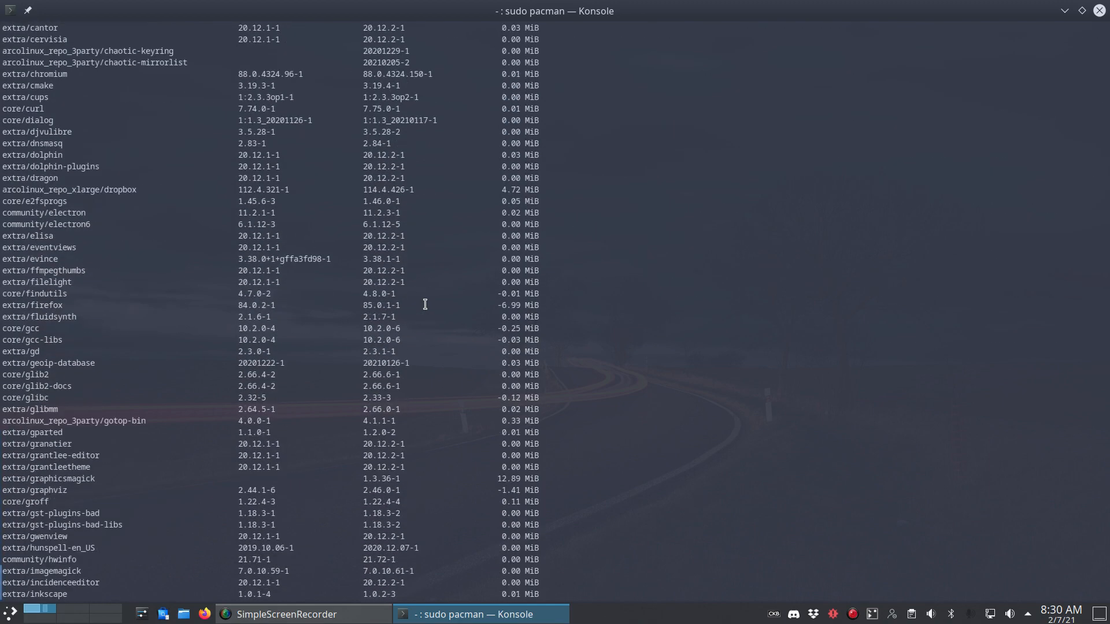
pyautogui.scroll(-3)
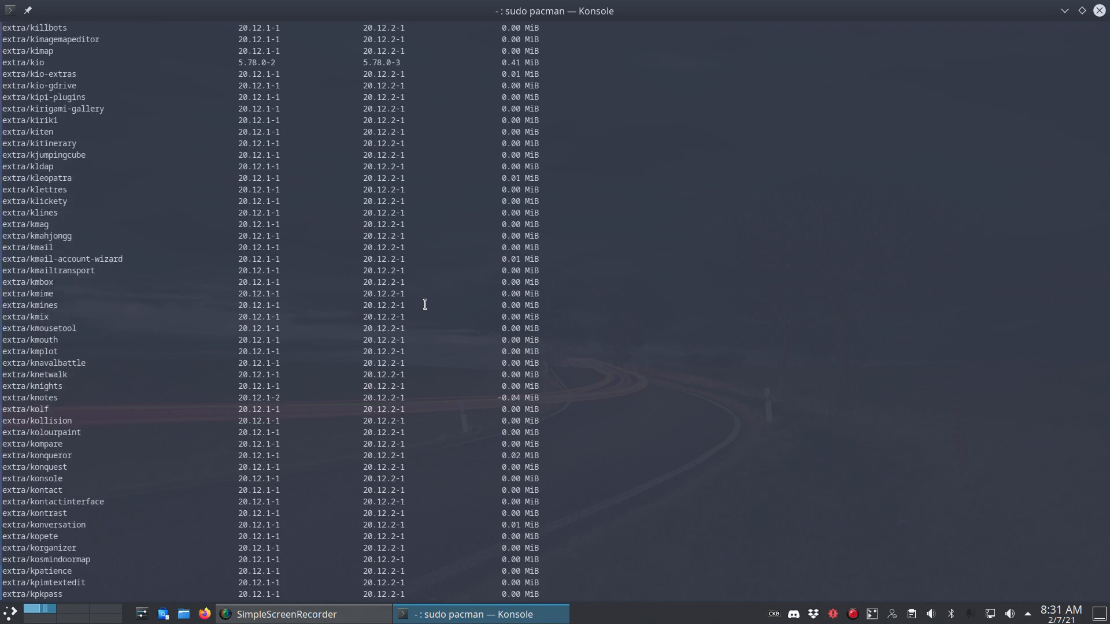
pyautogui.moveTo(395, 308)
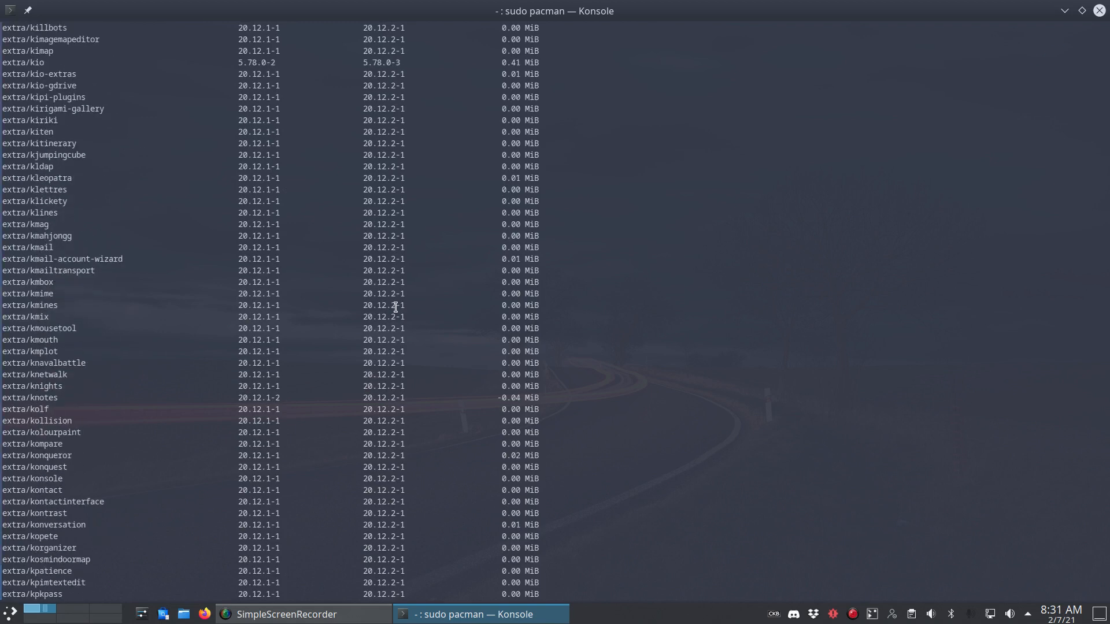
pyautogui.scroll(-3)
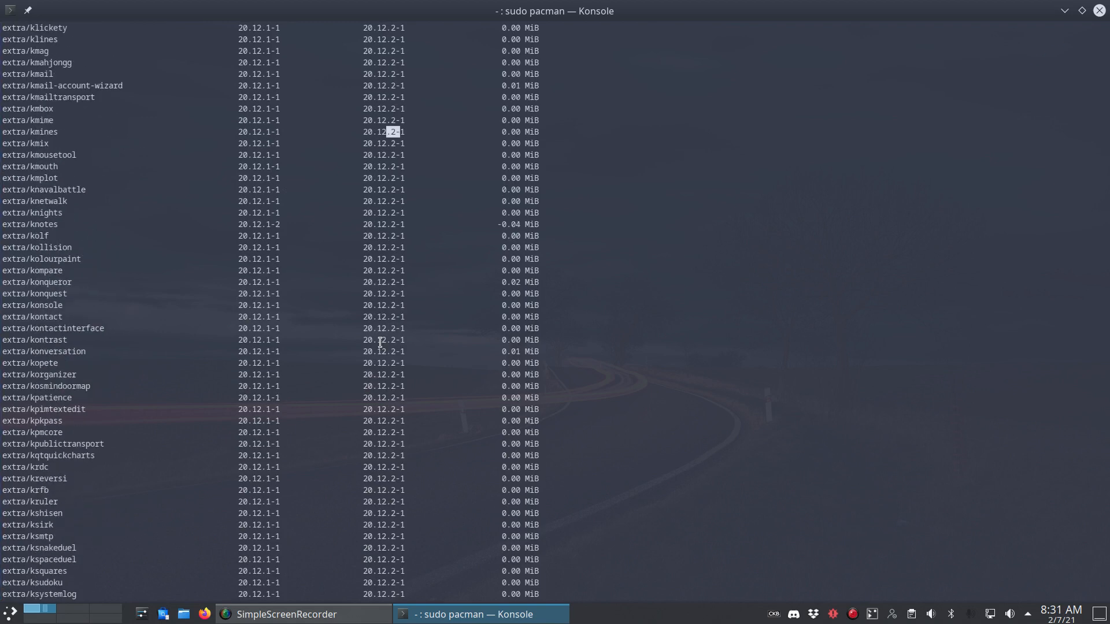
pyautogui.scroll(-3)
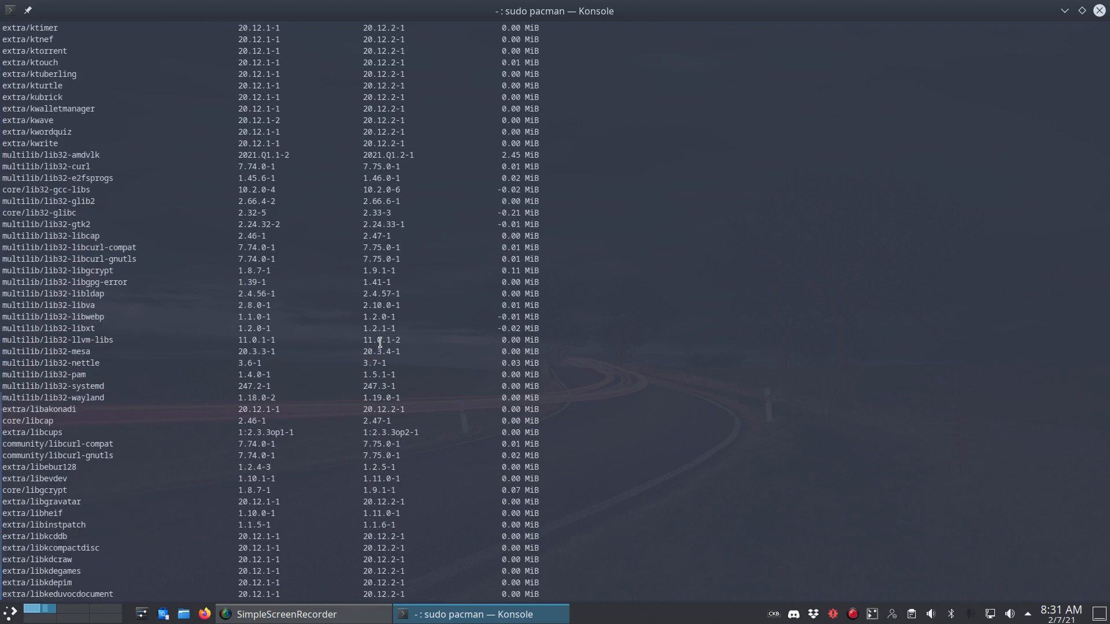
pyautogui.scroll(-3)
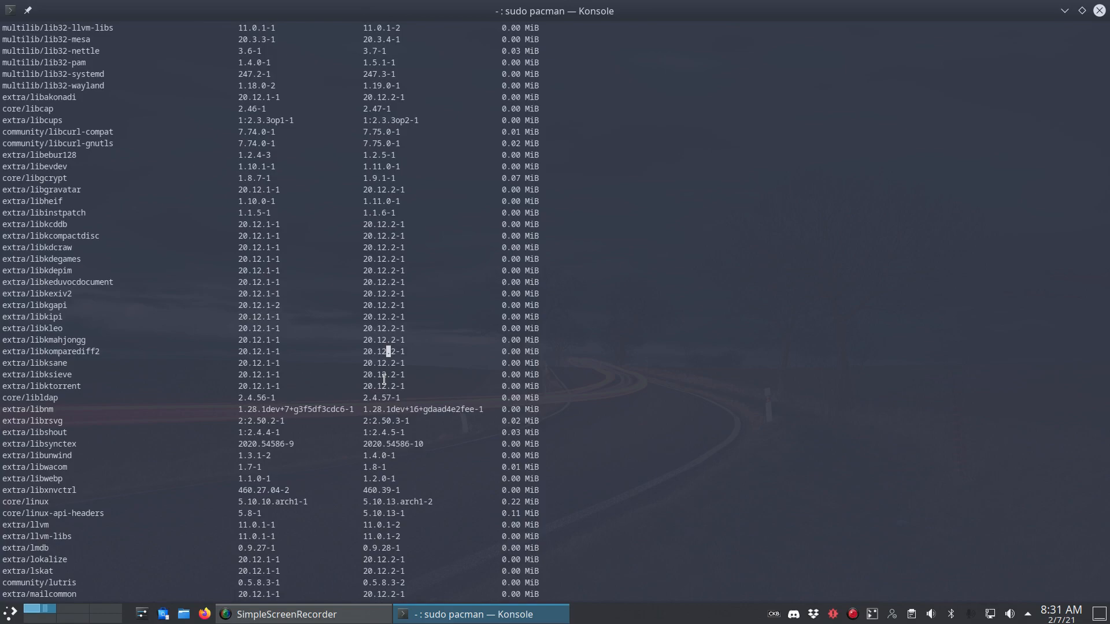
pyautogui.press('Return')
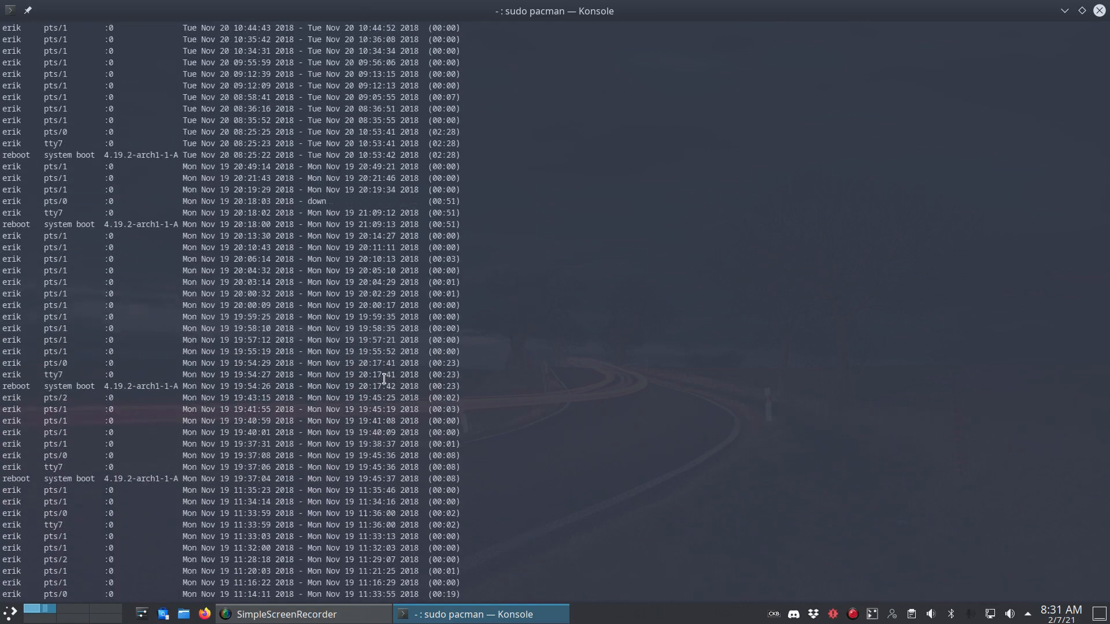
pyautogui.press('Return')
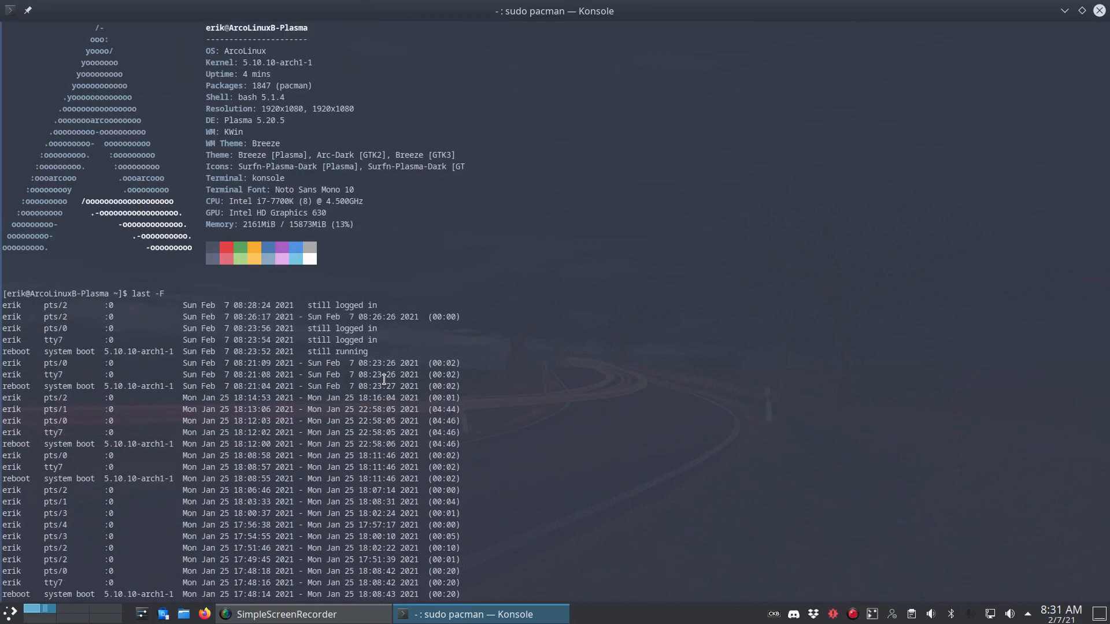
pyautogui.scroll(-3)
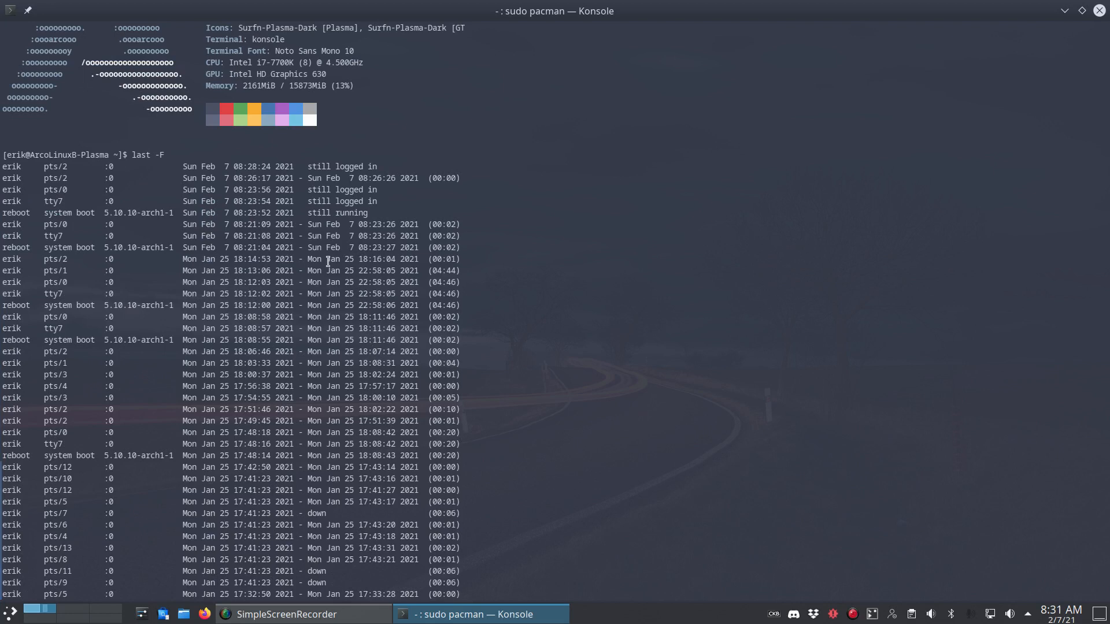
pyautogui.doubleClick(338, 258)
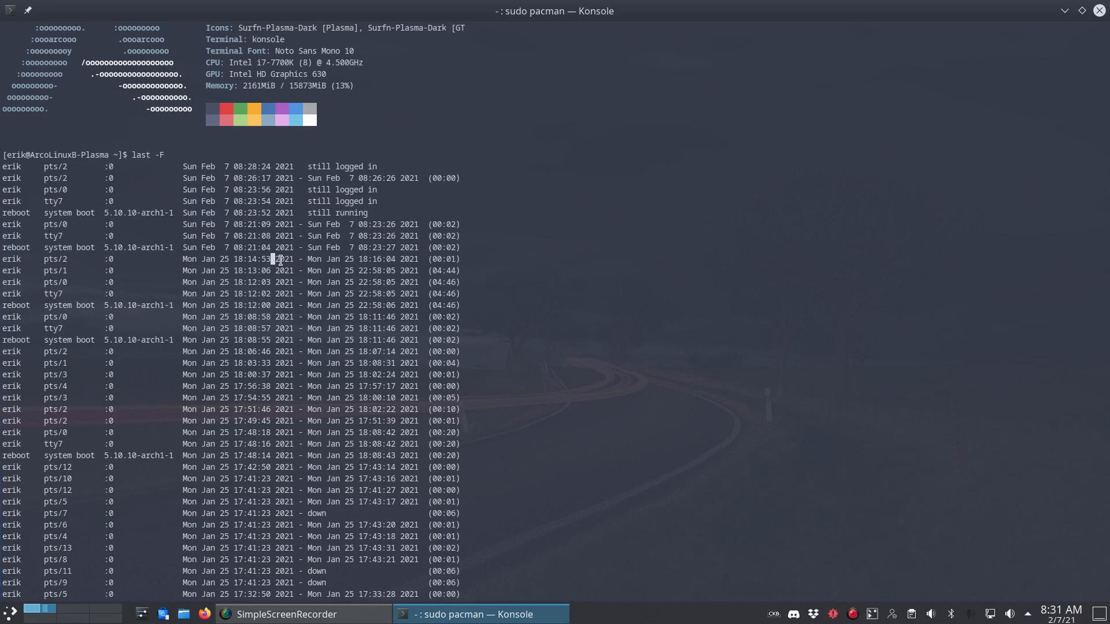
pyautogui.scroll(-3)
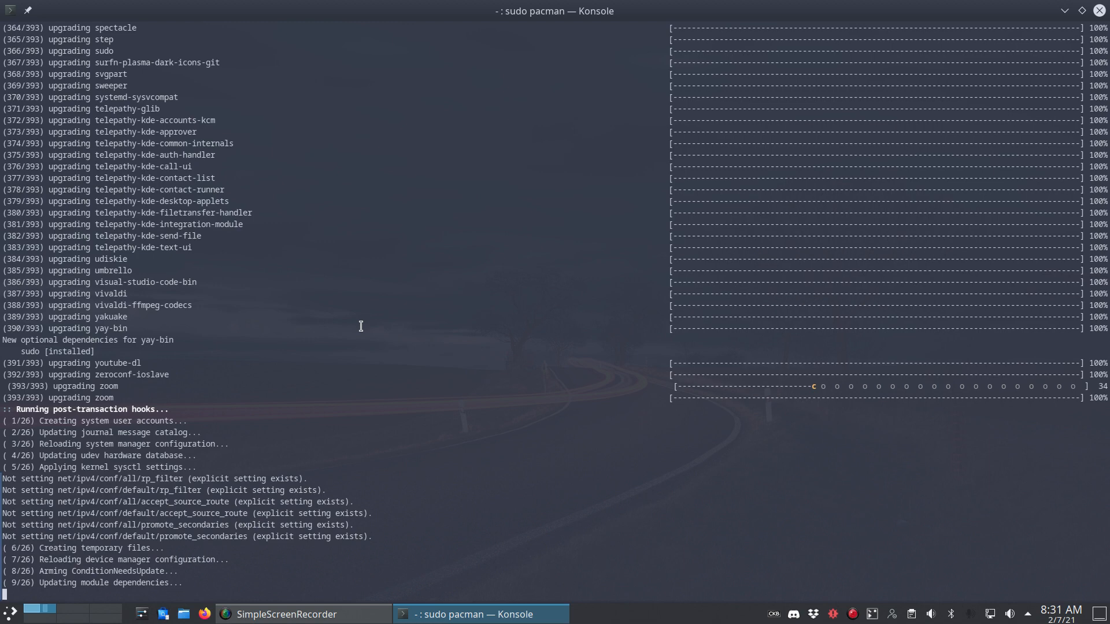
# Step: Follow the upgrade output down through the 26 post-transaction hooks until the prompt returns
pyautogui.scroll(-3)
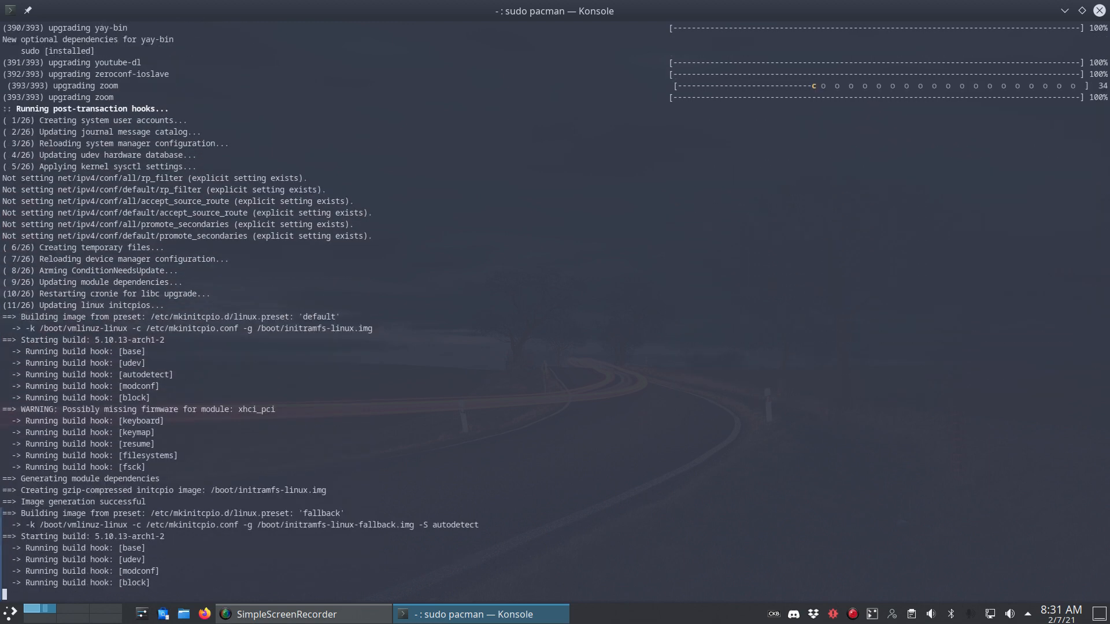
pyautogui.scroll(-3)
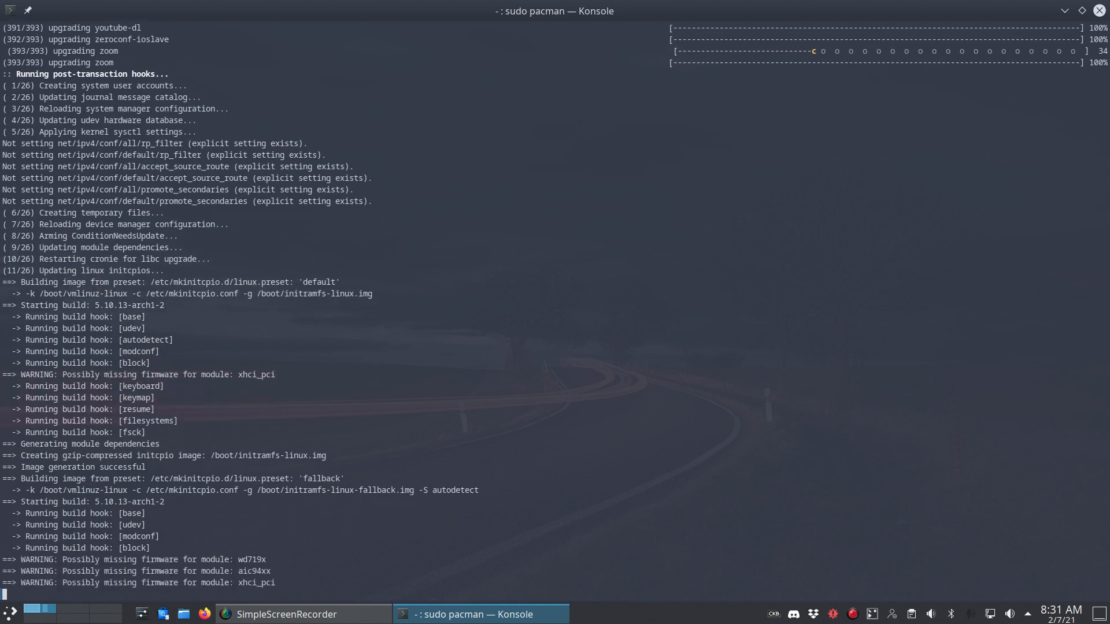
pyautogui.scroll(-3)
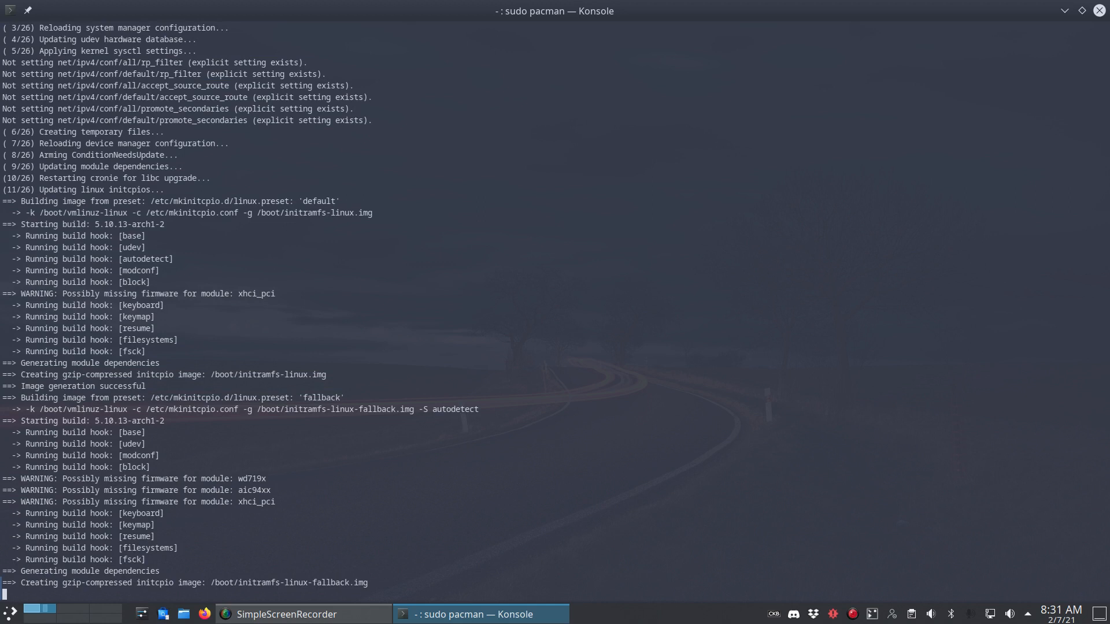
pyautogui.scroll(-3)
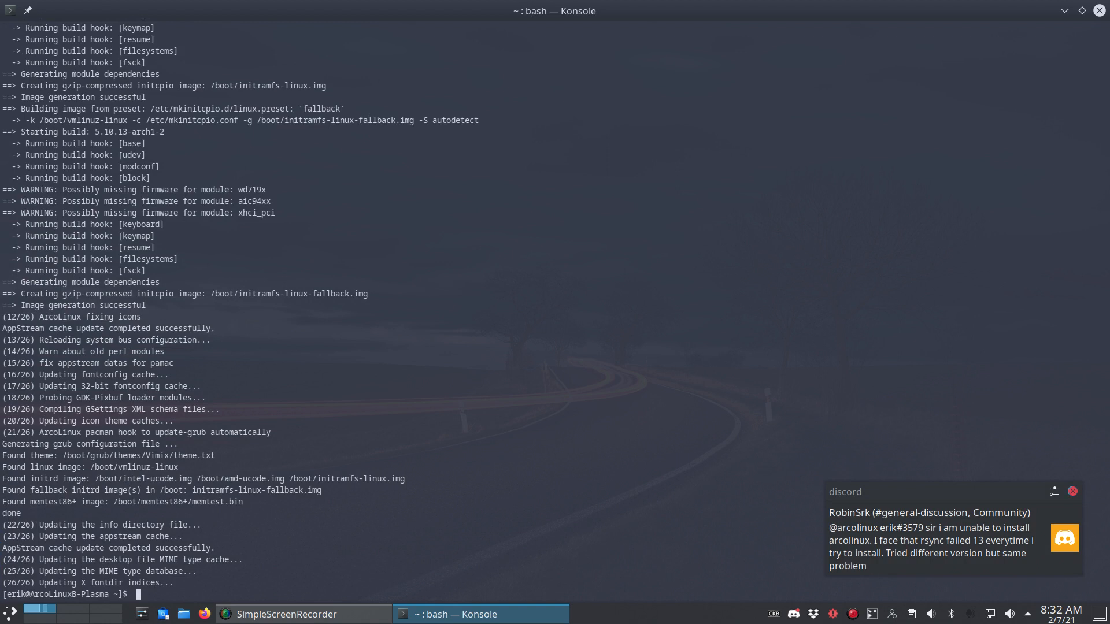
pyautogui.rightClick(795, 612)
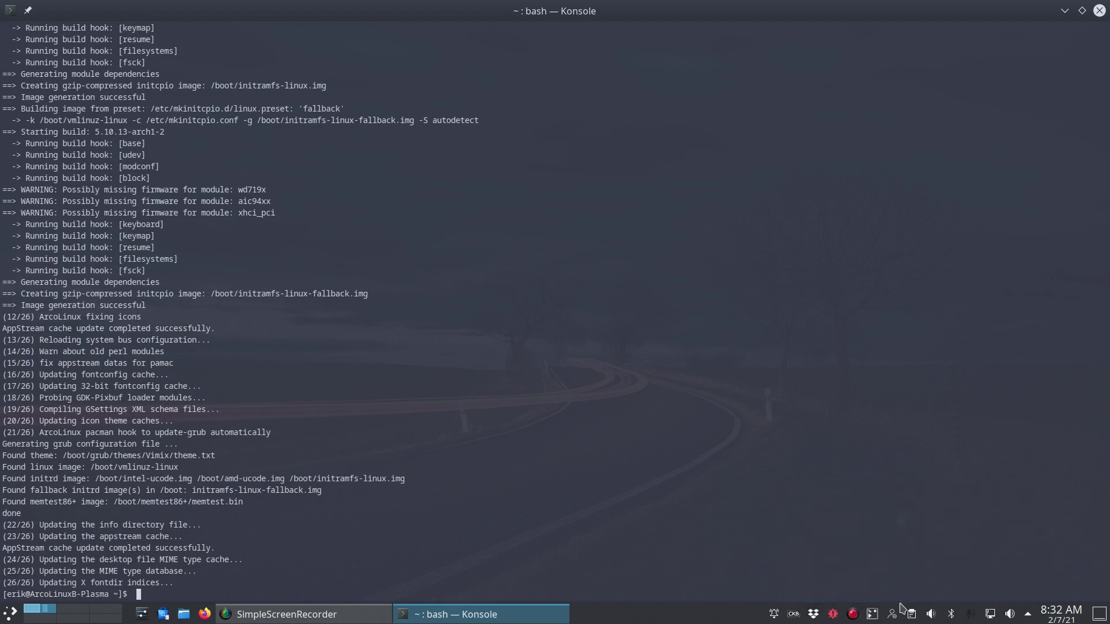
pyautogui.moveTo(805, 453)
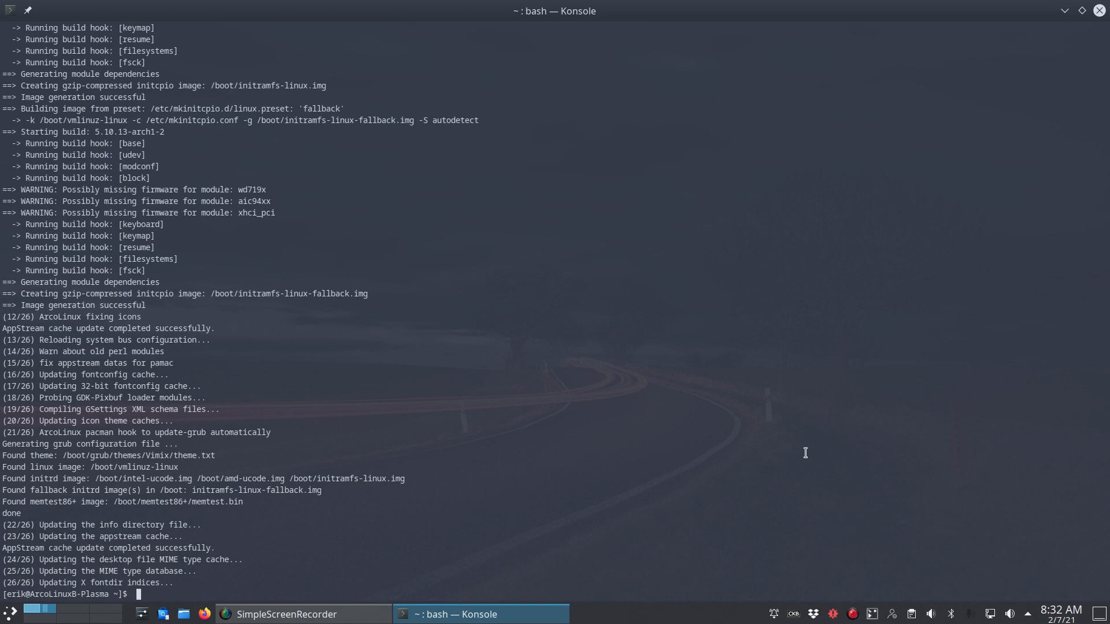
pyautogui.moveTo(735, 466)
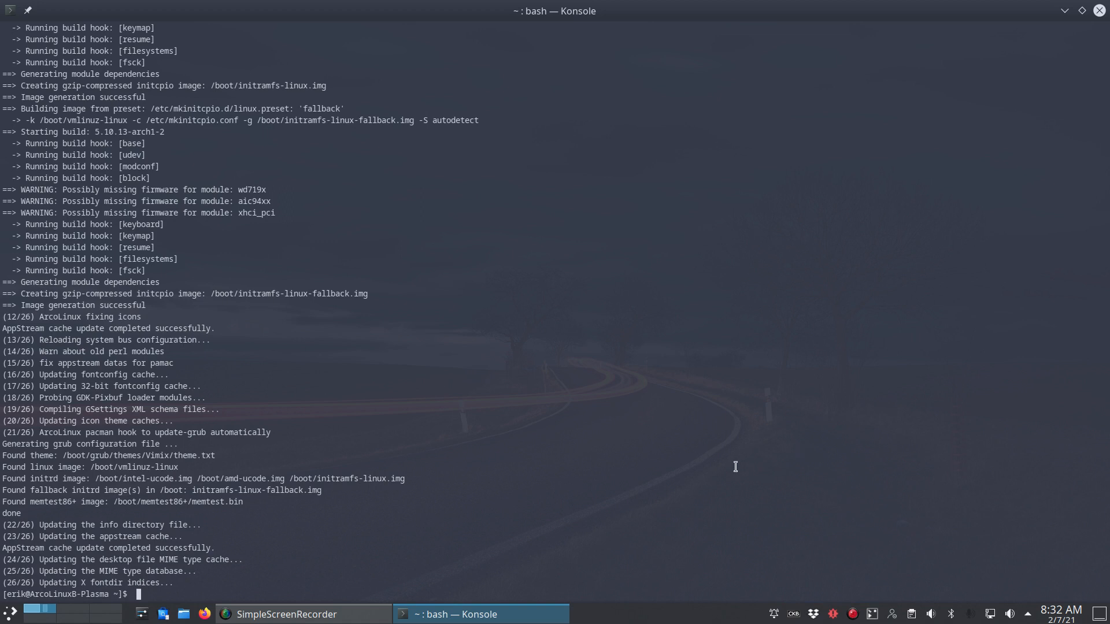
pyautogui.moveTo(475, 383)
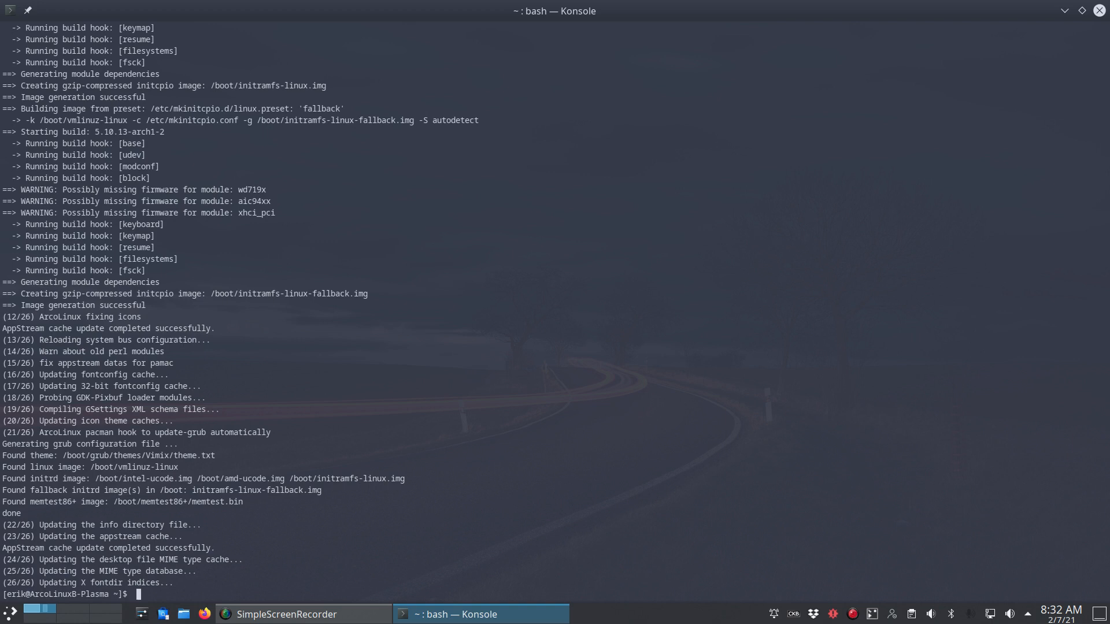
# Step: Run 'sudo pacman -S archlinux-keyring' to reinstall the keyring and append its keys
pyautogui.write('s')
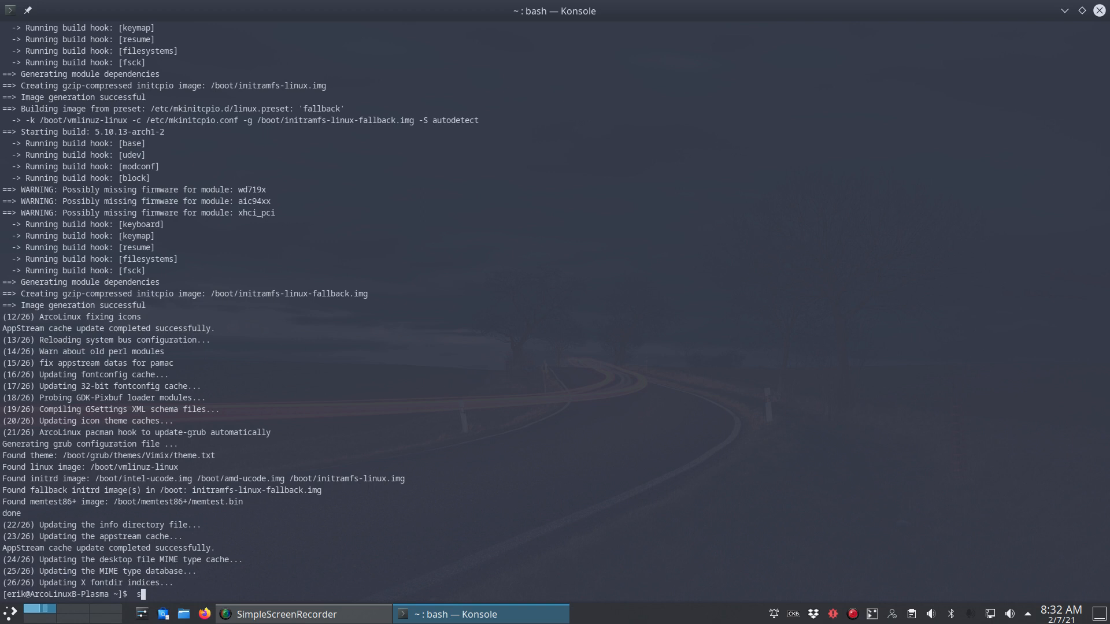
pyautogui.write('sudo pacman -S')
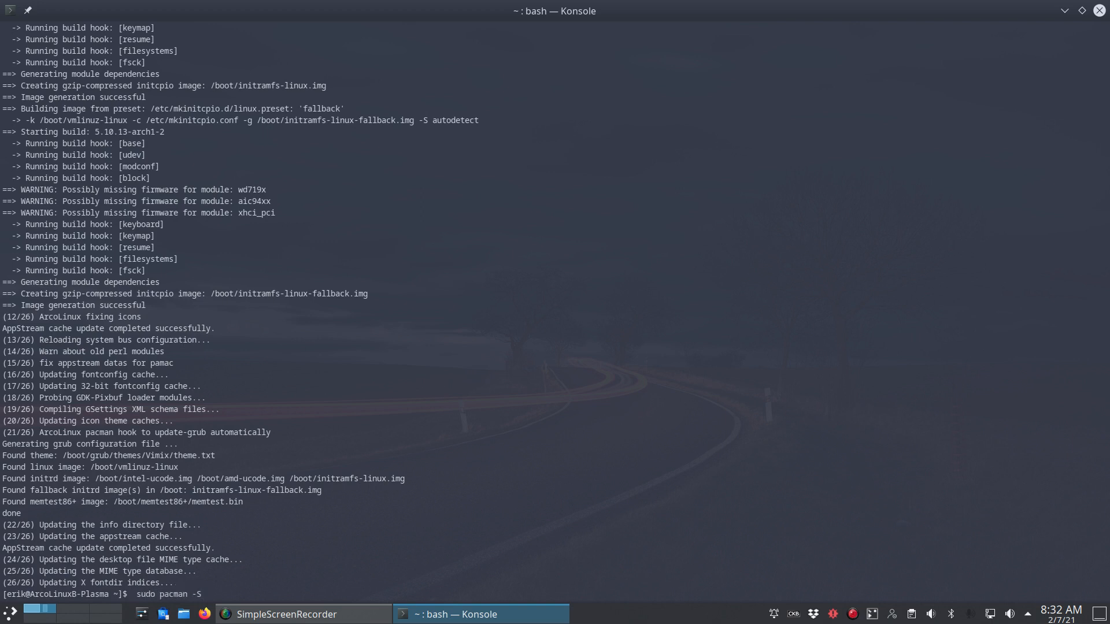
pyautogui.write('arch')
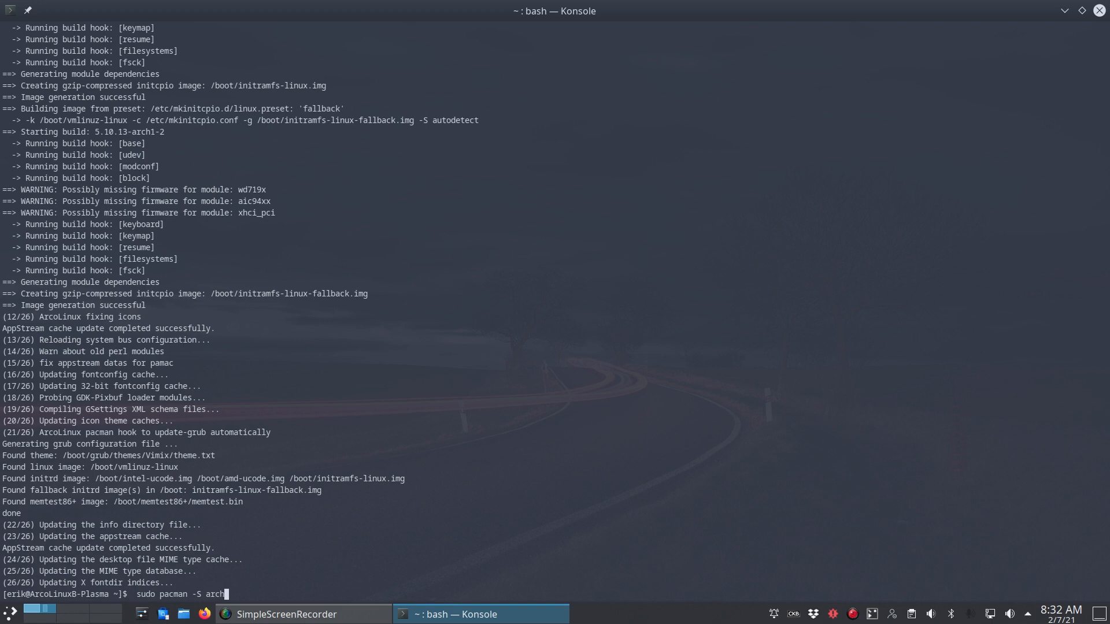
pyautogui.write('linux-')
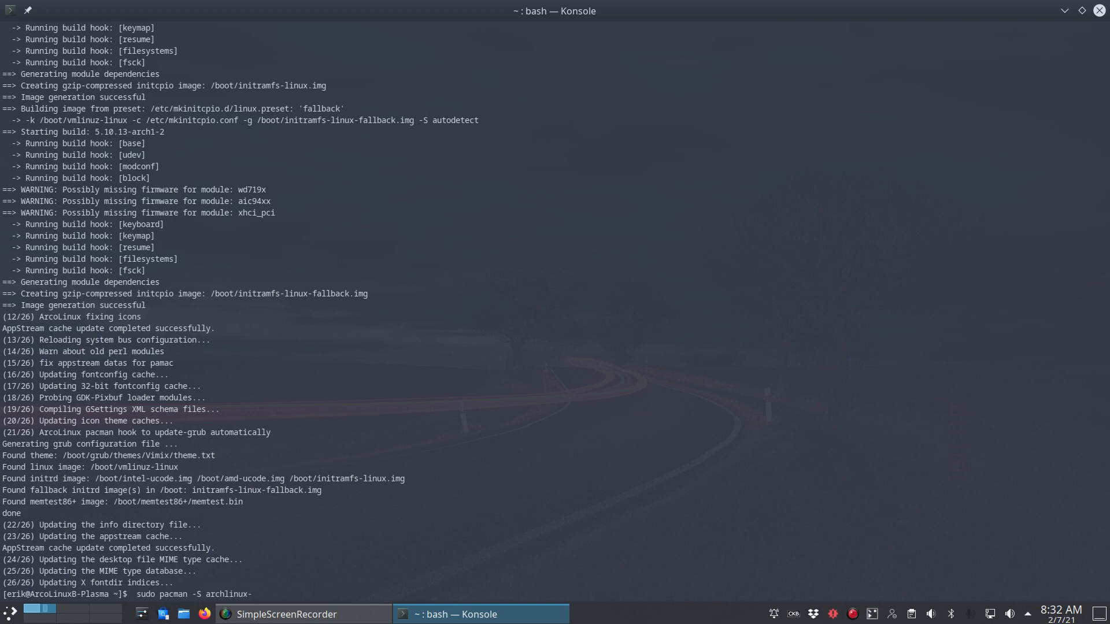
pyautogui.write('ker')
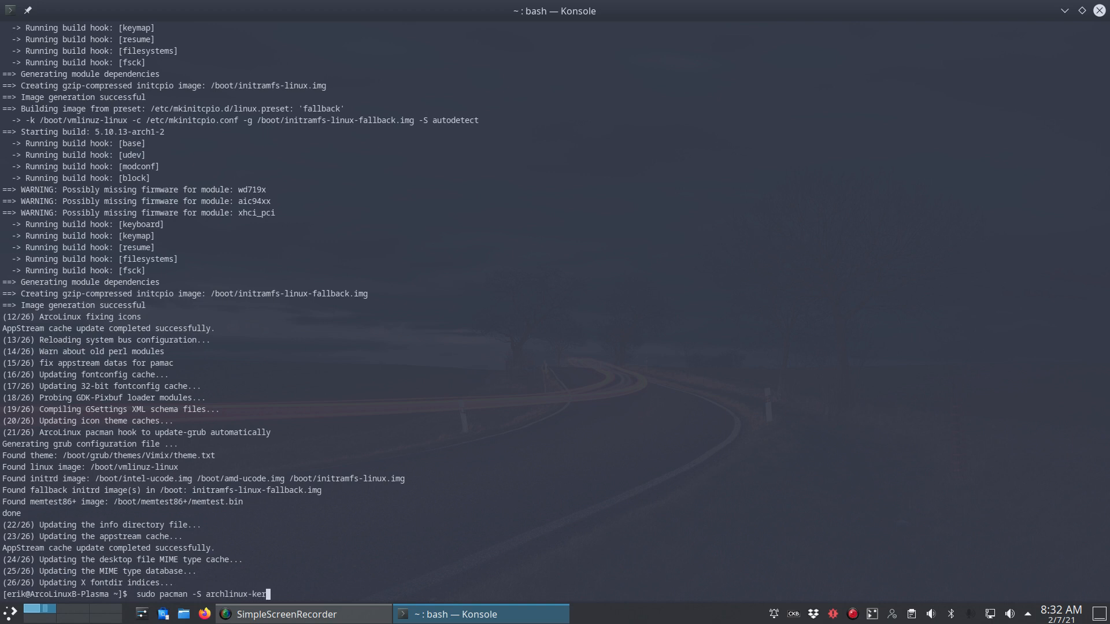
pyautogui.press('Return')
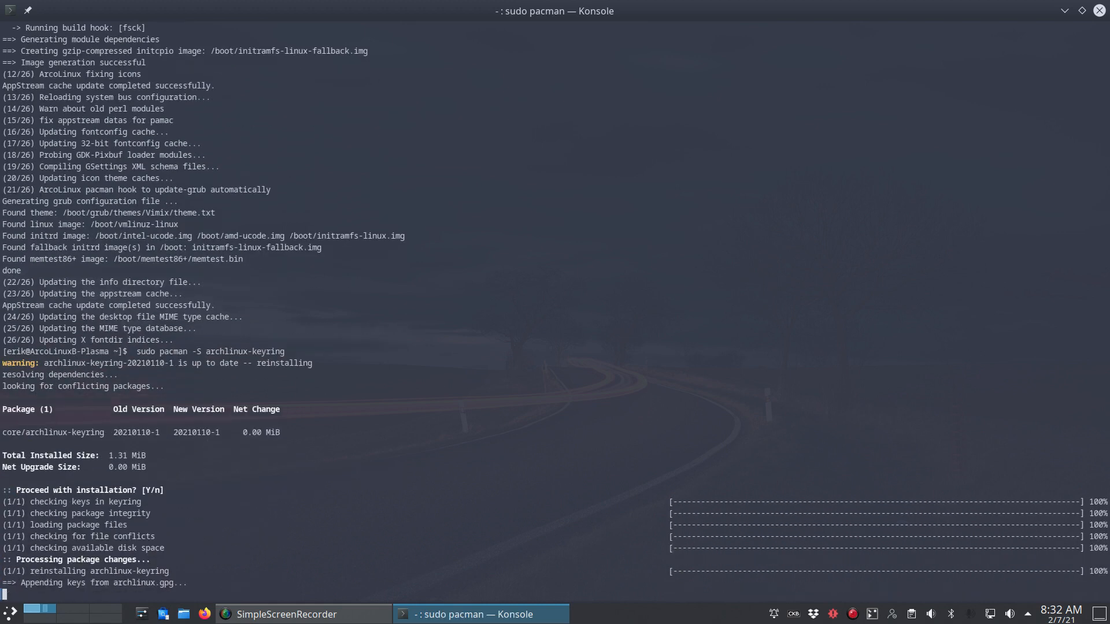